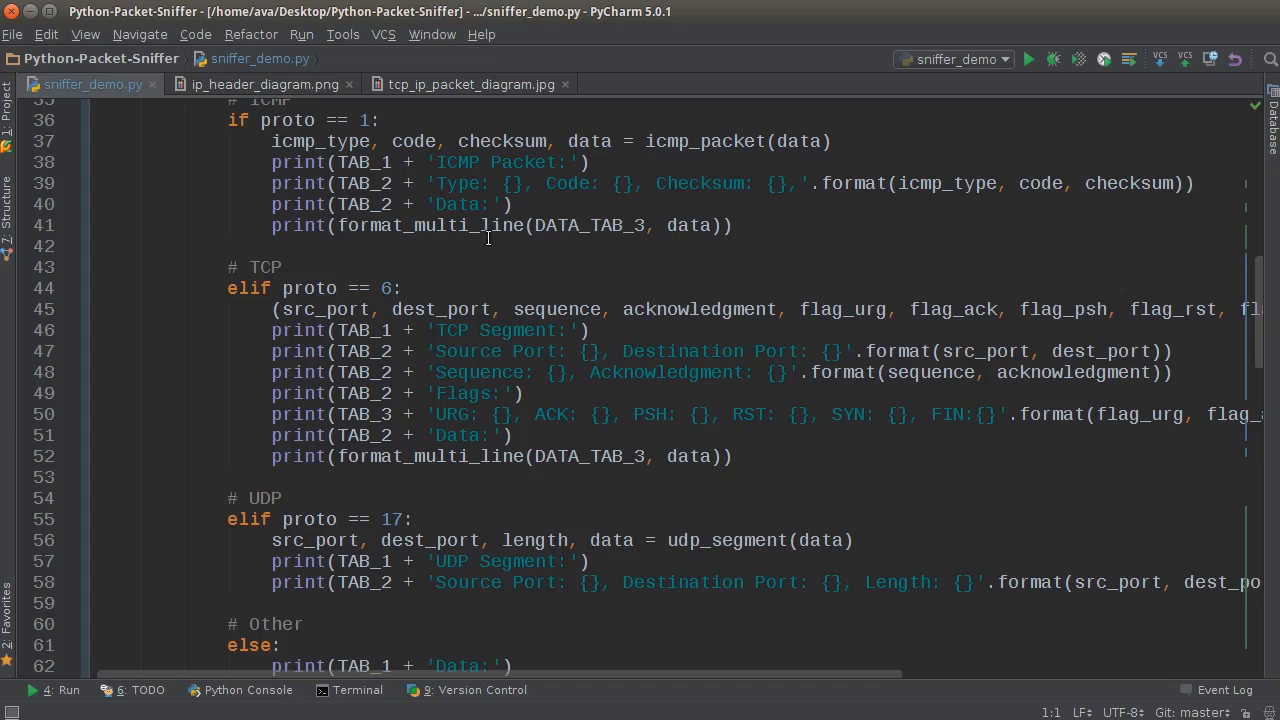
mouse_move(366, 260)
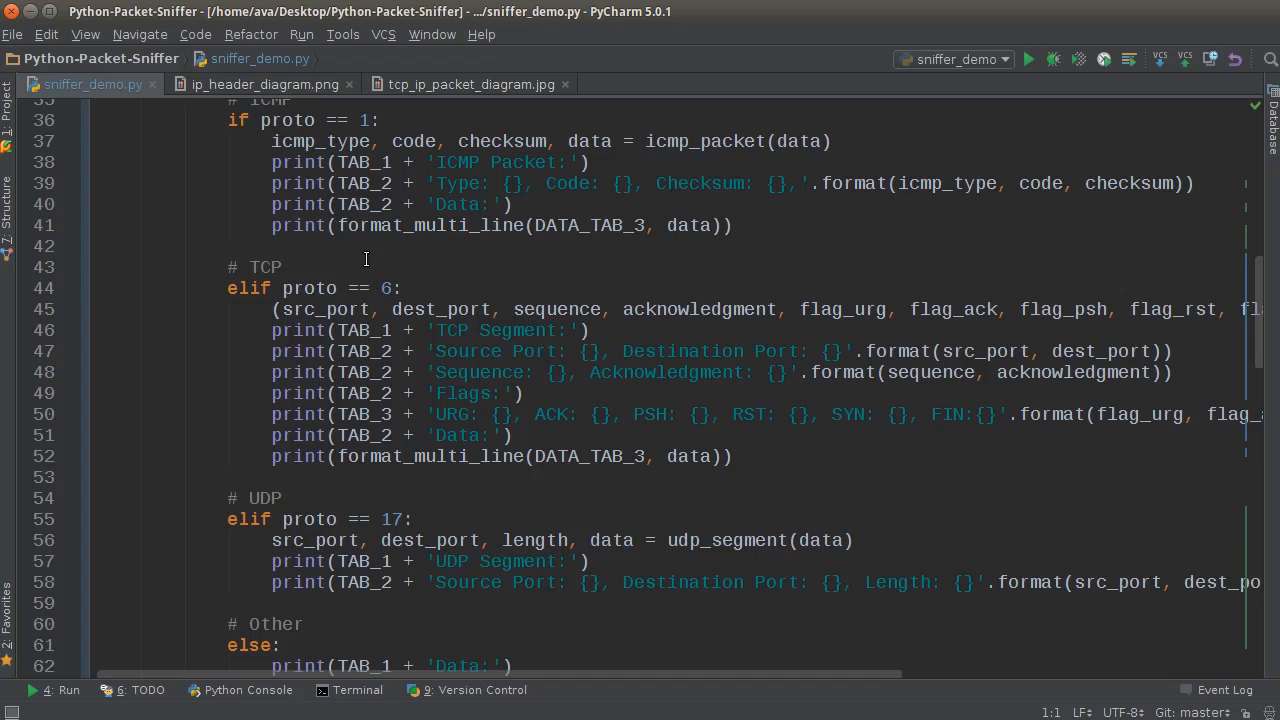
mouse_move(272, 504)
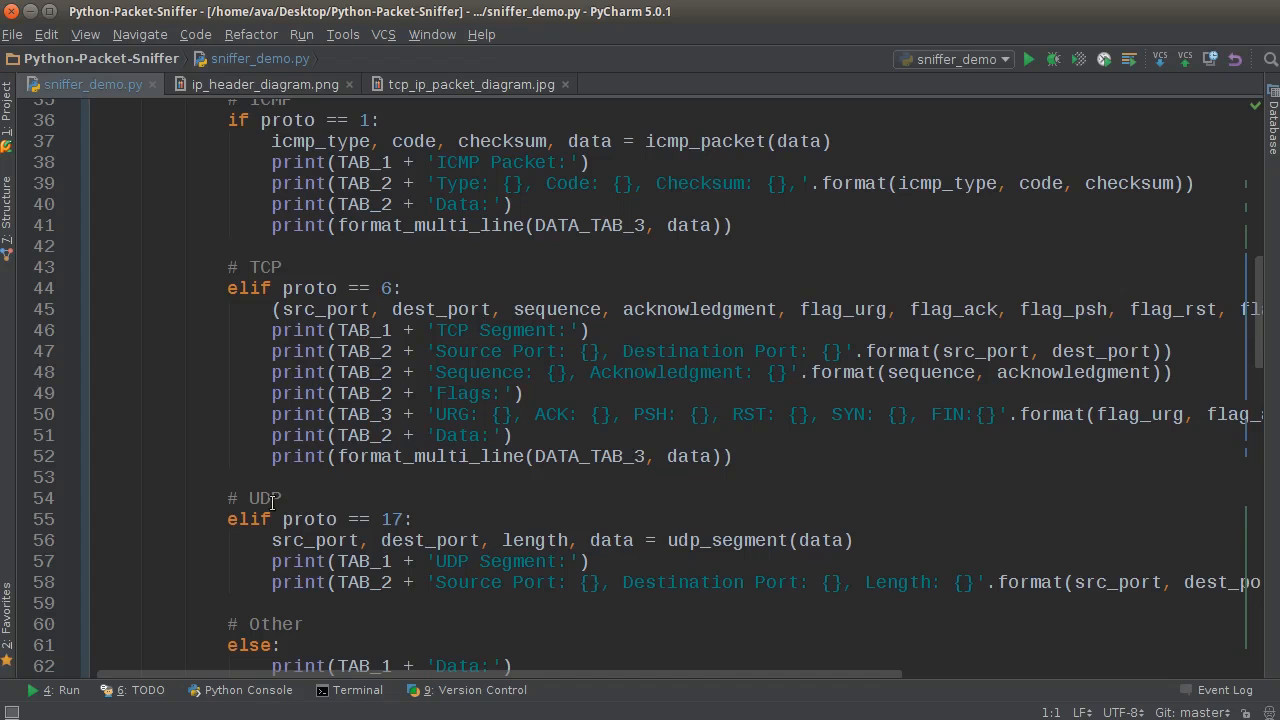
Review the sniffer source, then run 'sniffer_demo' from the editor context menu.
scroll("down", 3)
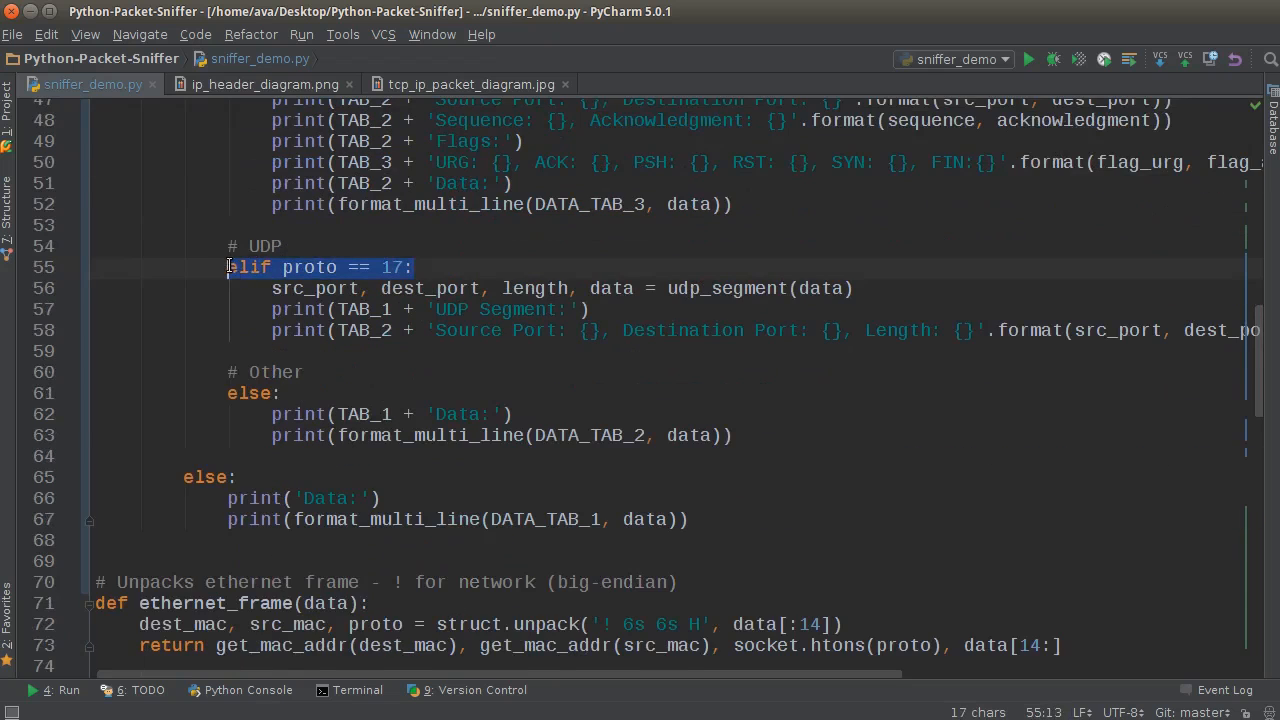
scroll("up", 3)
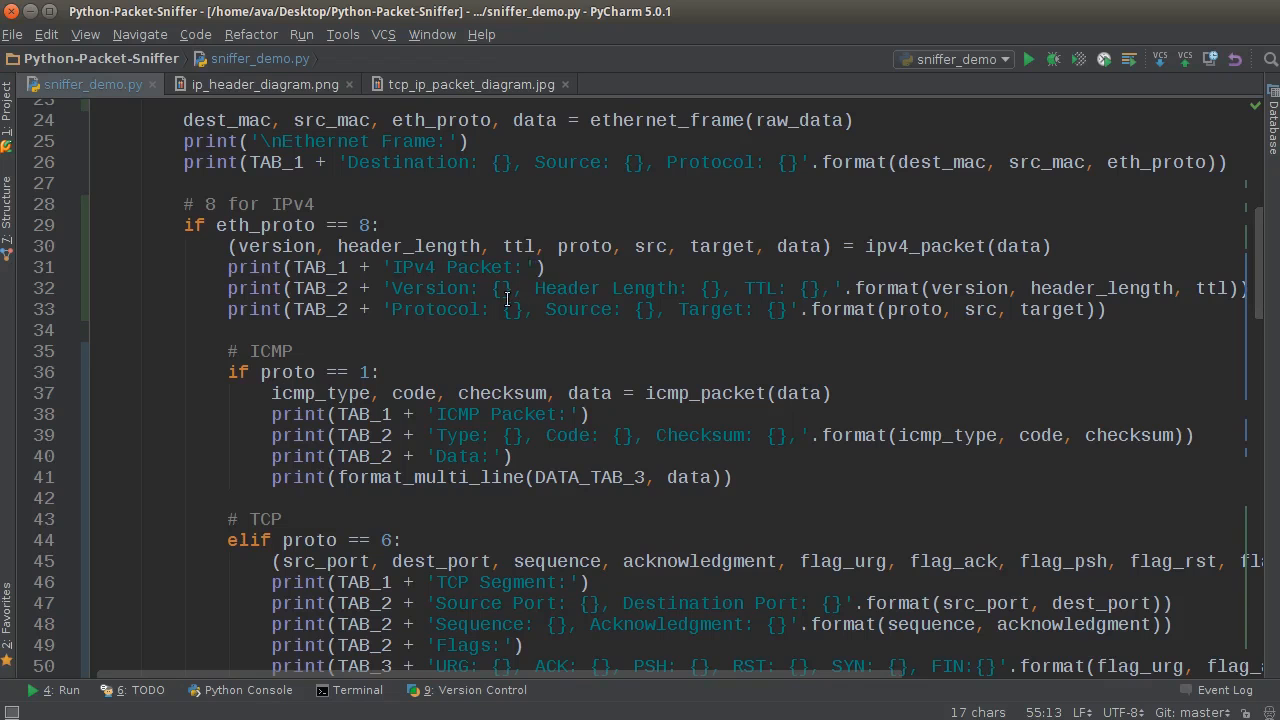
mouse_move(536, 318)
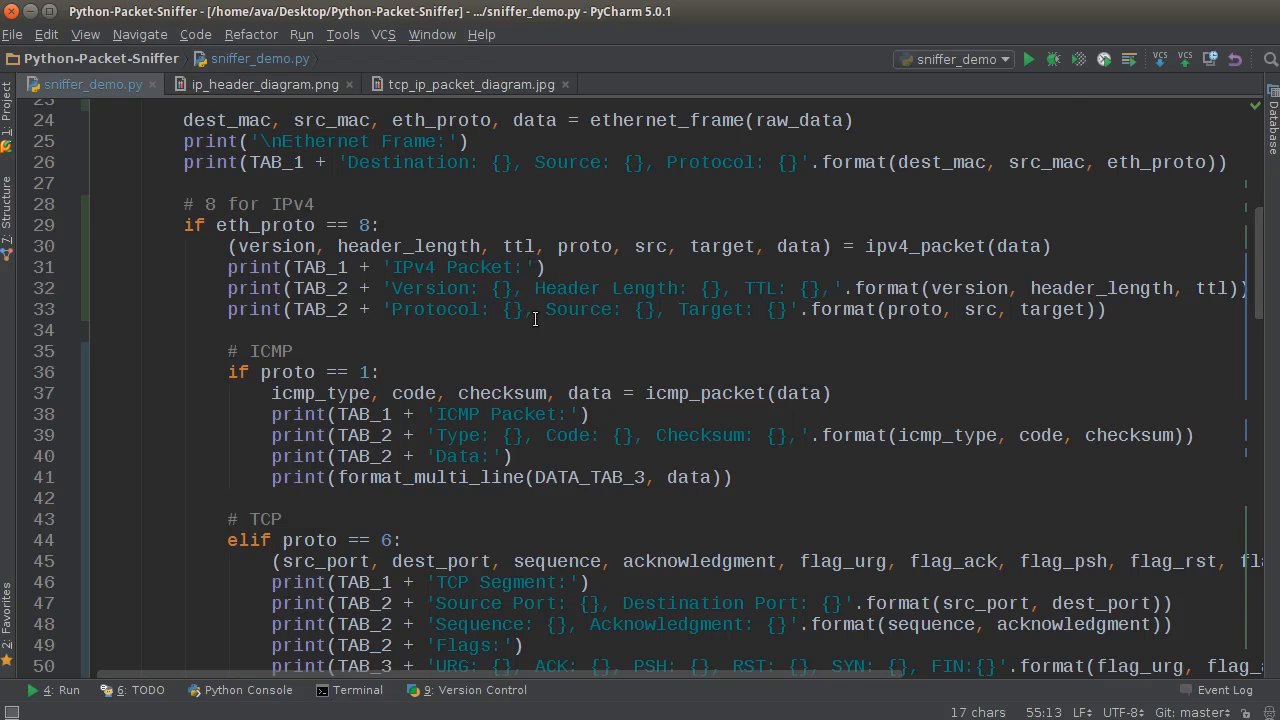
scroll("down", 3)
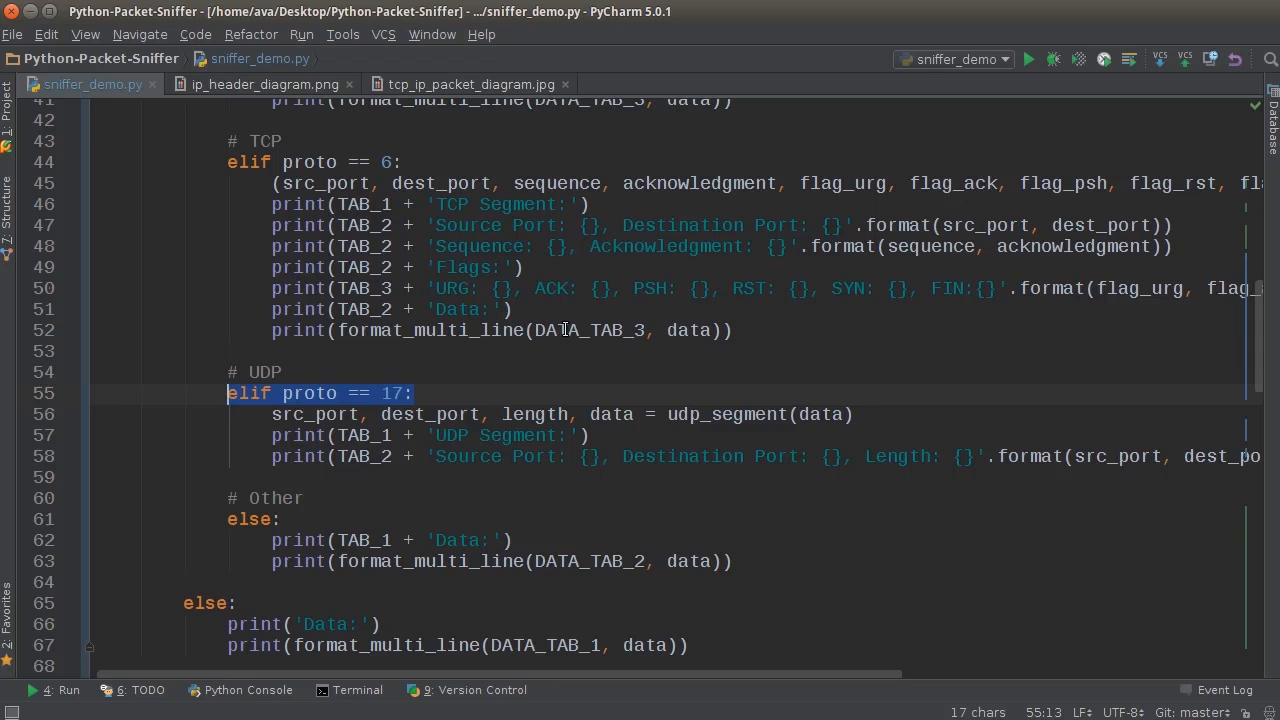
scroll("up", 3)
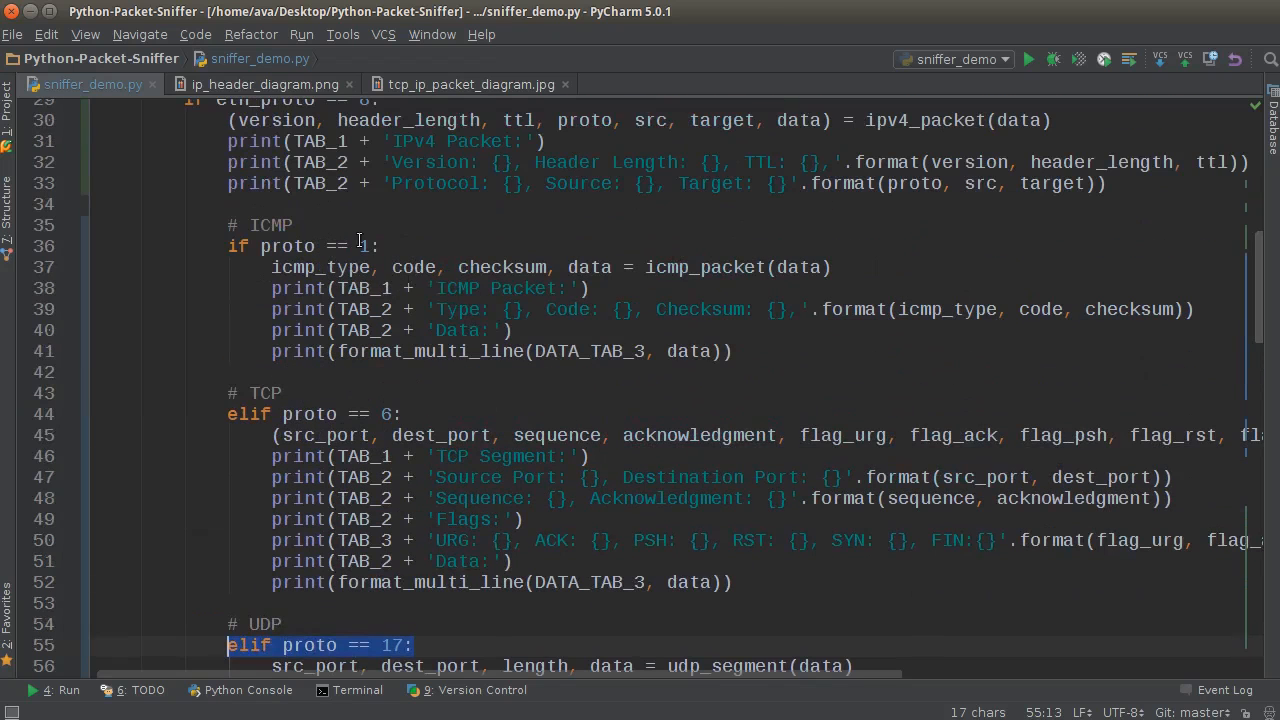
scroll("down", 3)
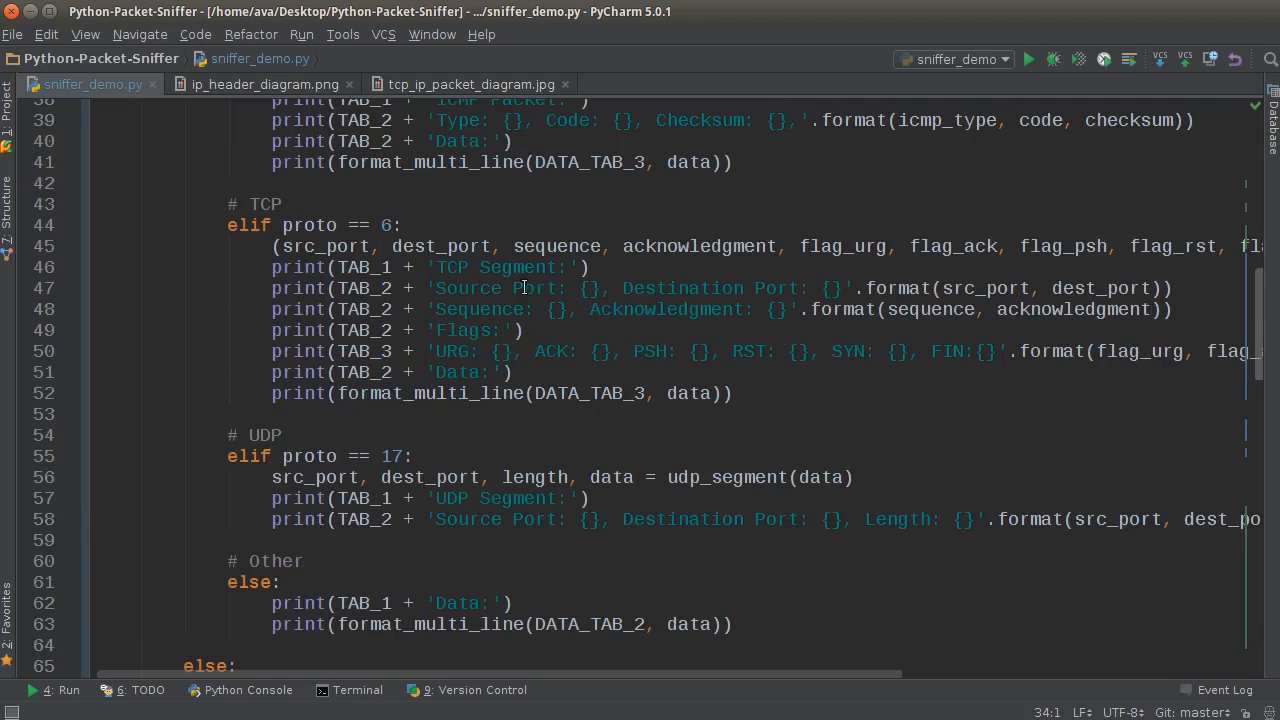
mouse_move(328, 196)
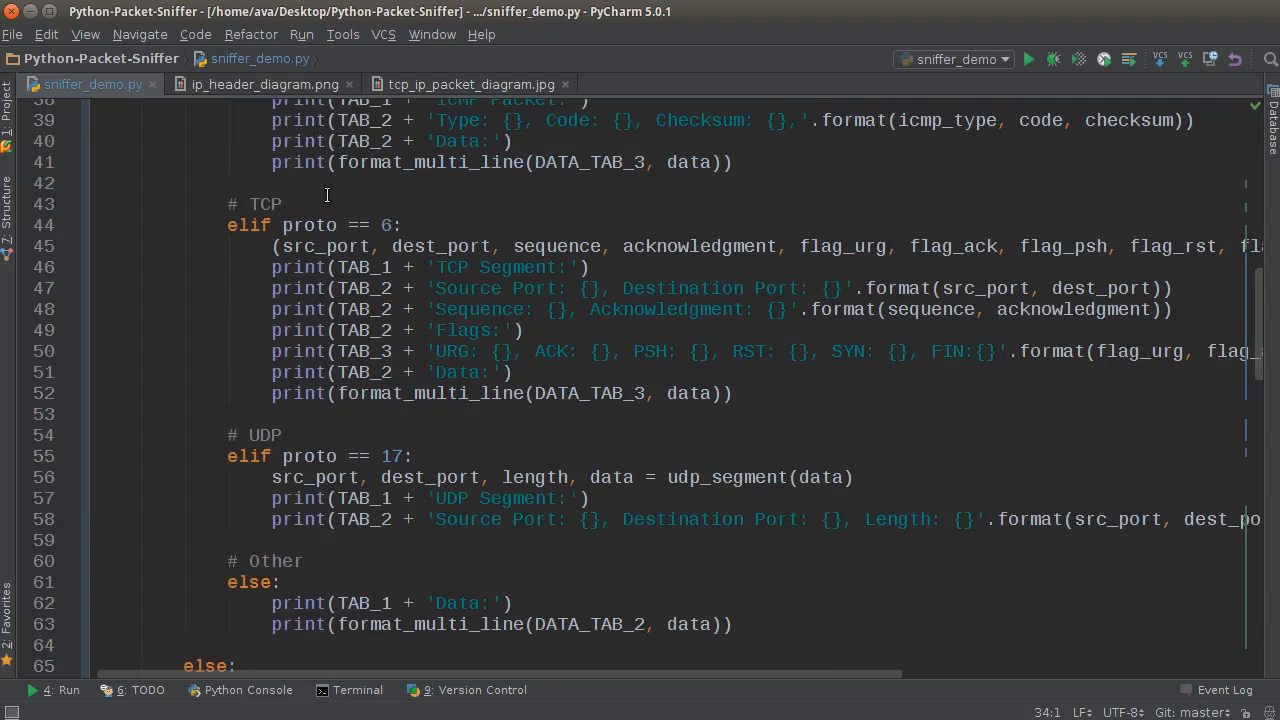
mouse_move(336, 212)
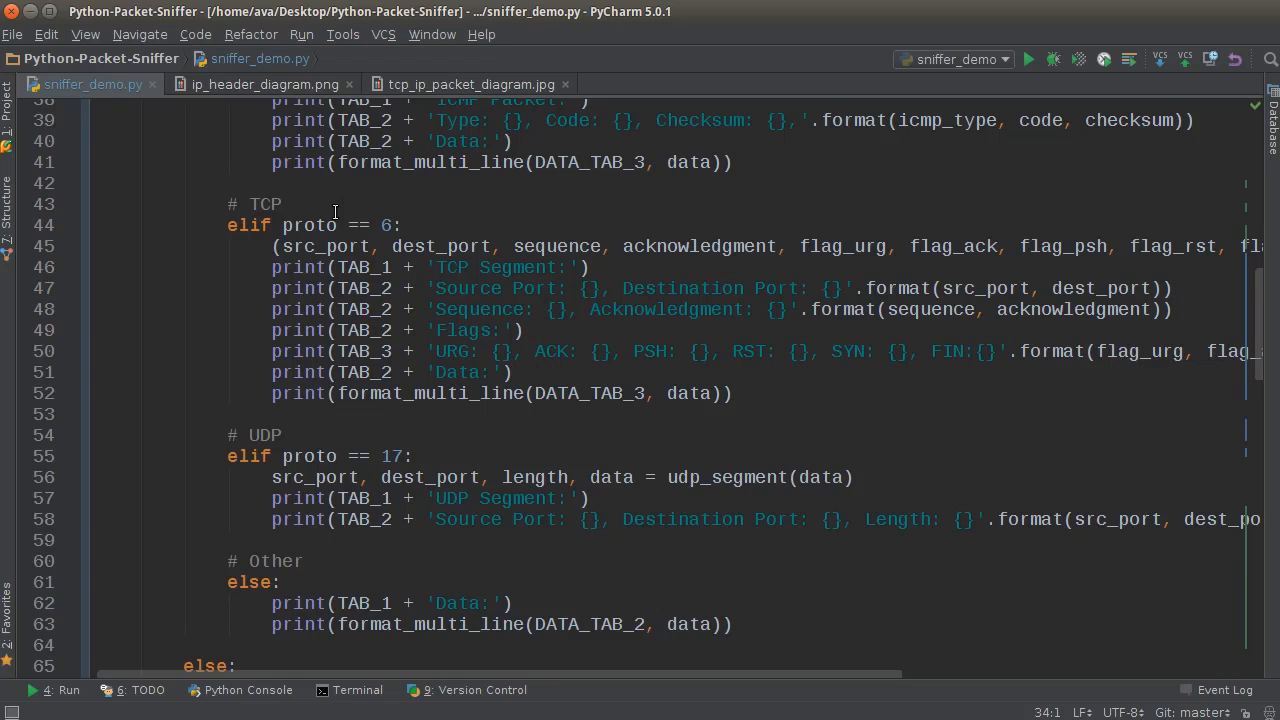
mouse_move(356, 294)
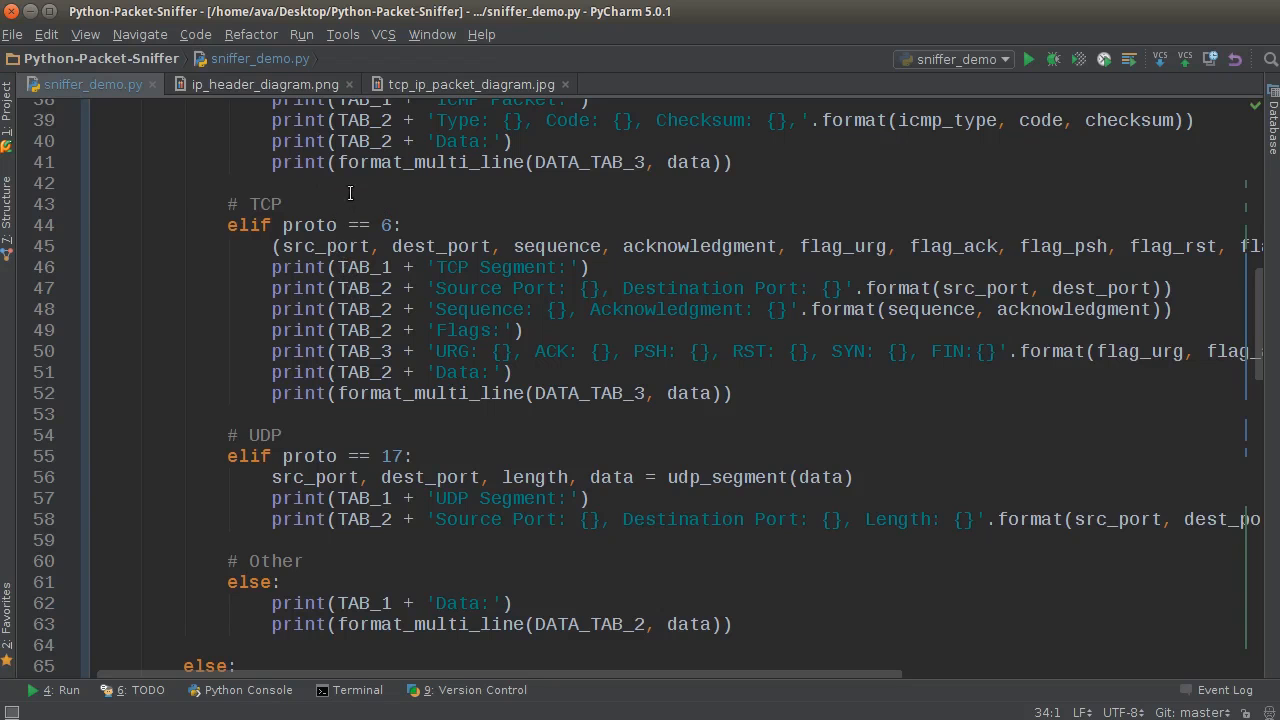
right_click(350, 192)
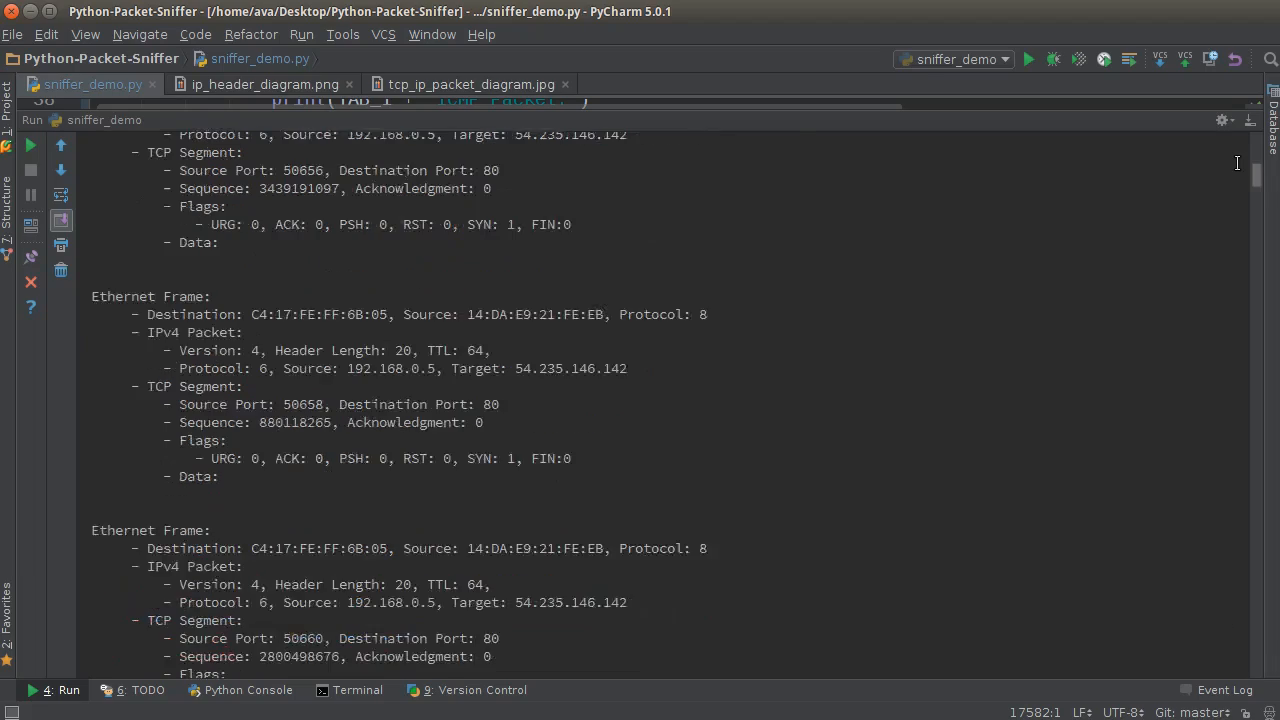
scroll("down", 3)
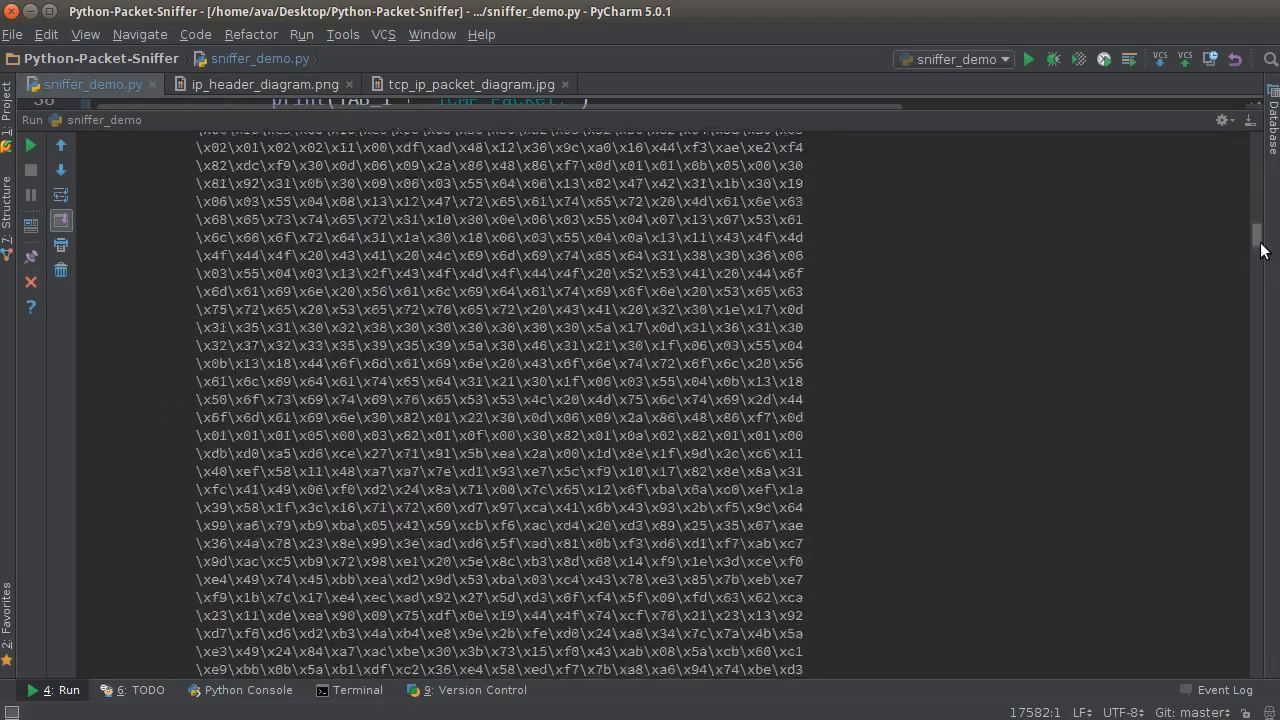
scroll("up", 3)
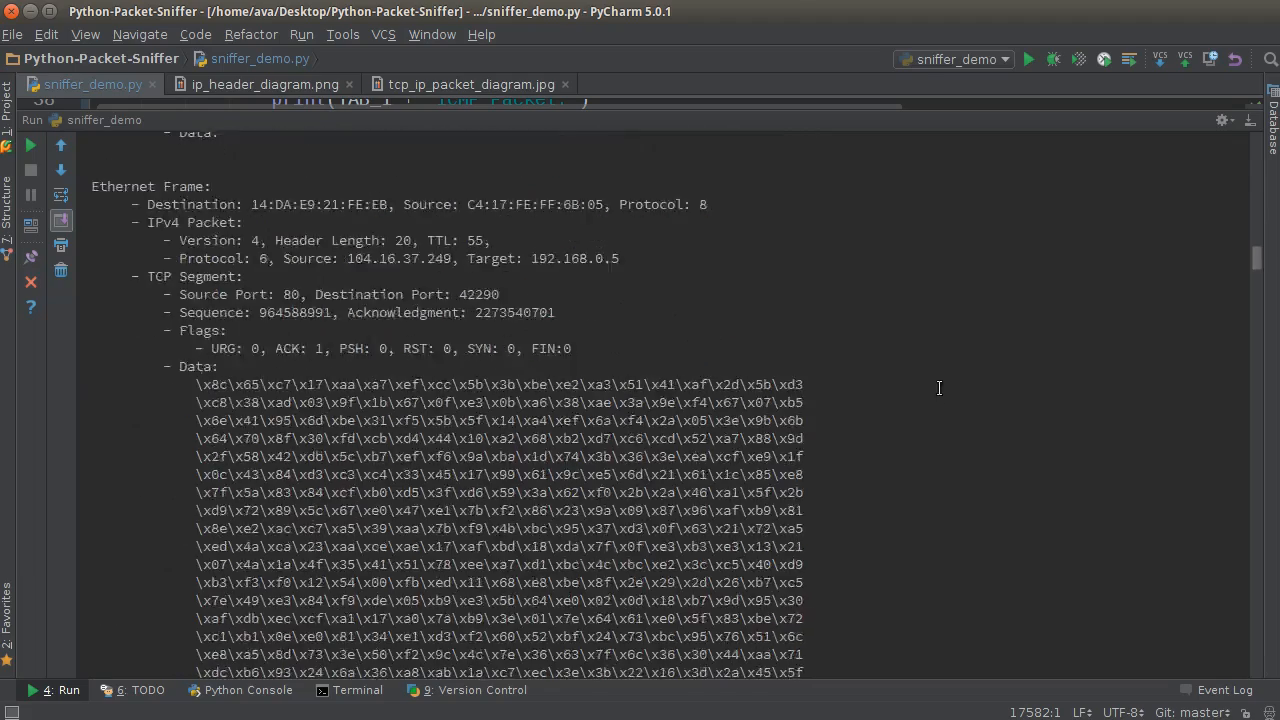
scroll("down", 3)
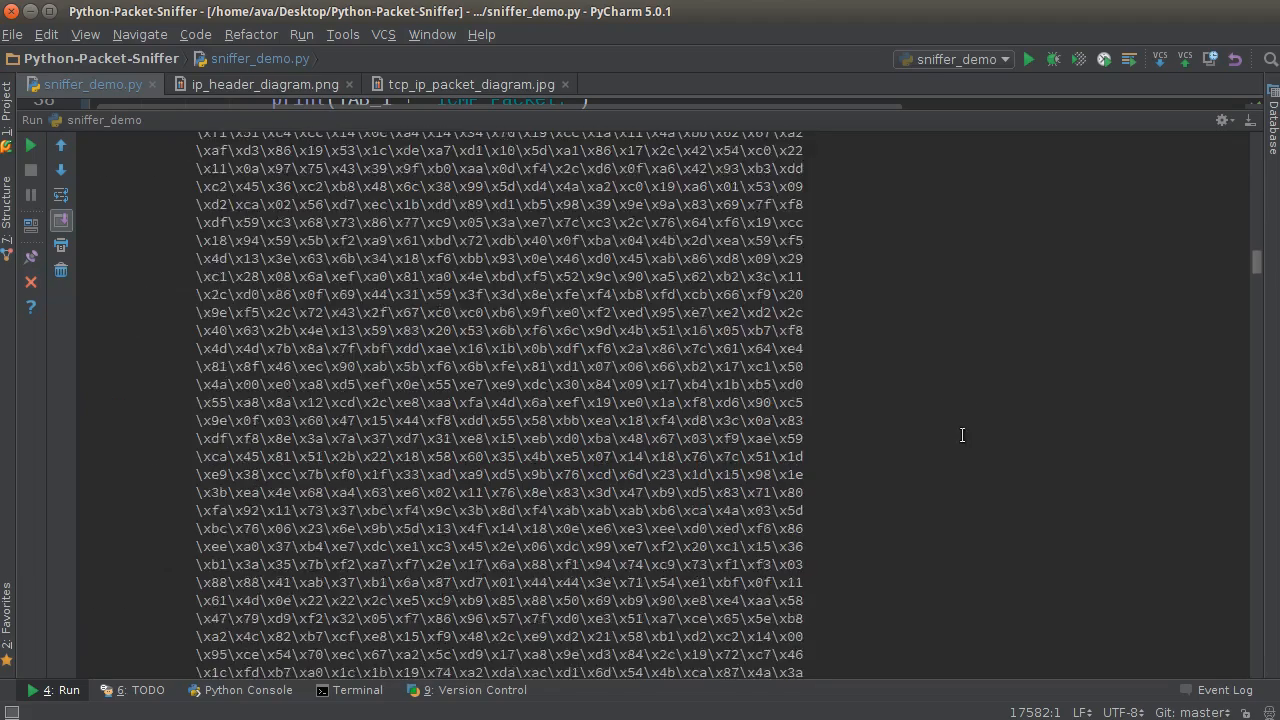
scroll("up", 3)
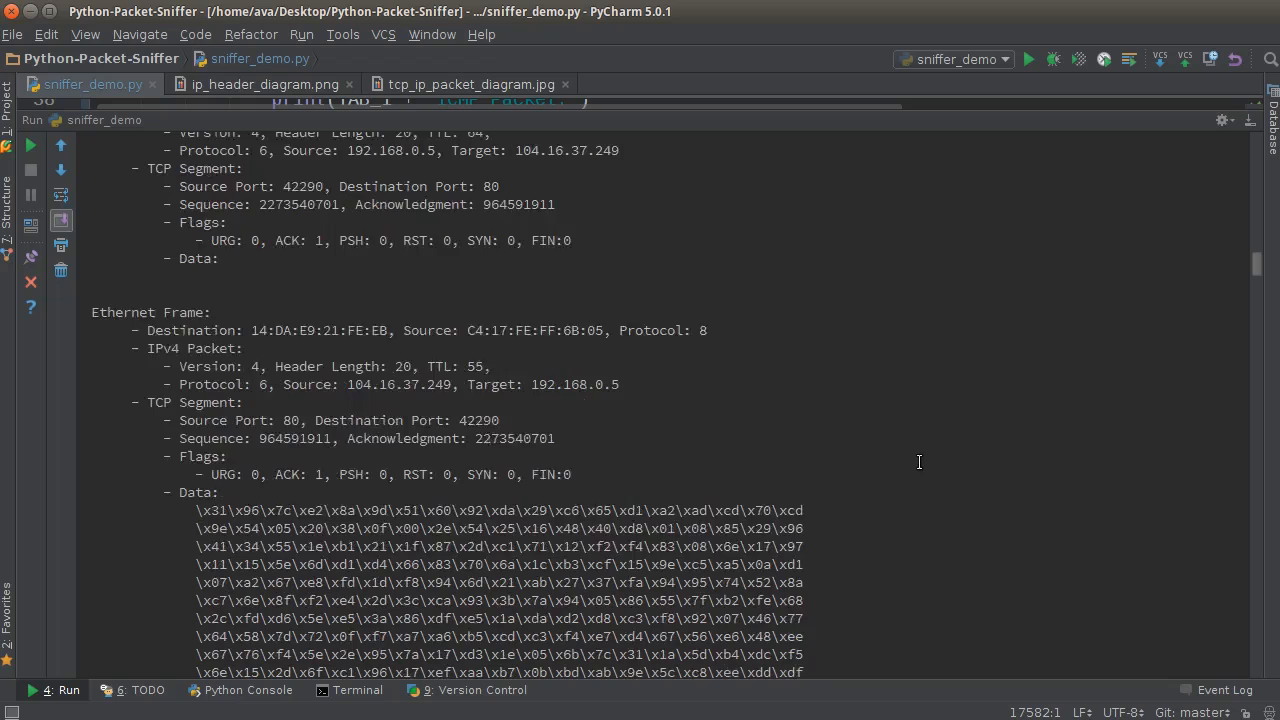
scroll("down", 3)
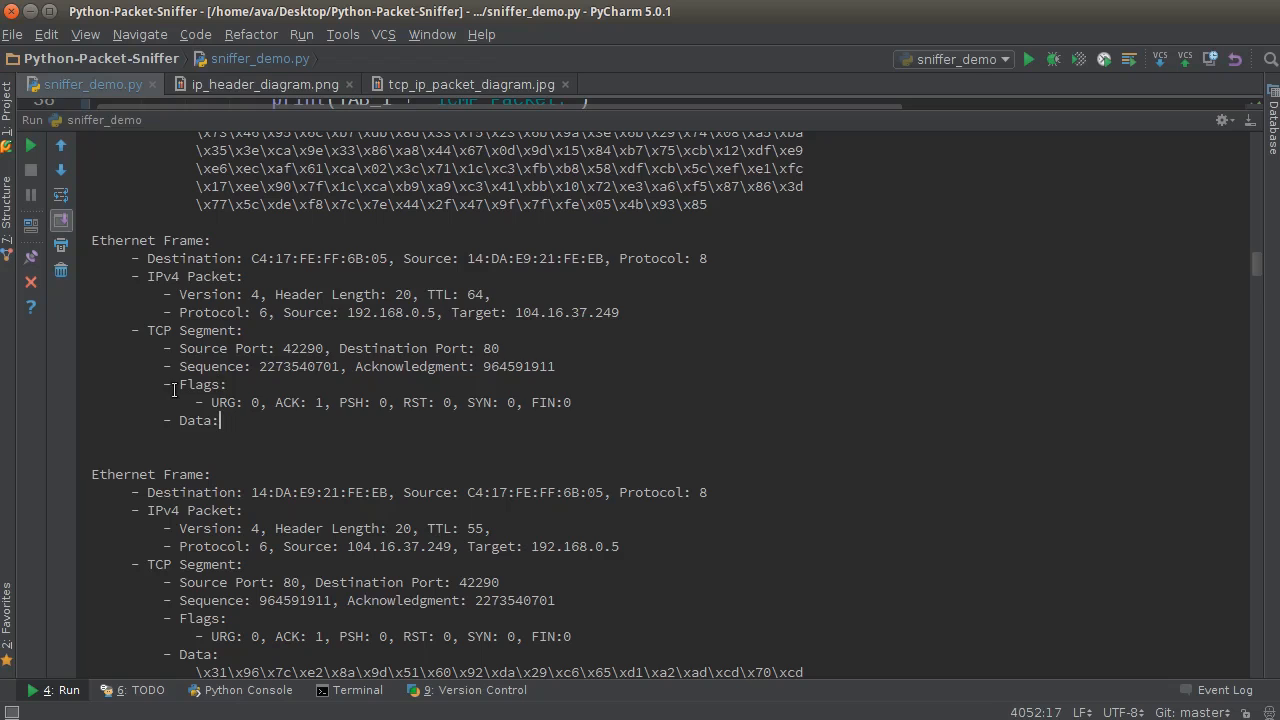
Highlight one captured frame's full block and its empty-data TCP Segment section, then clear the selections.
left_click_drag(92, 240, 216, 420)
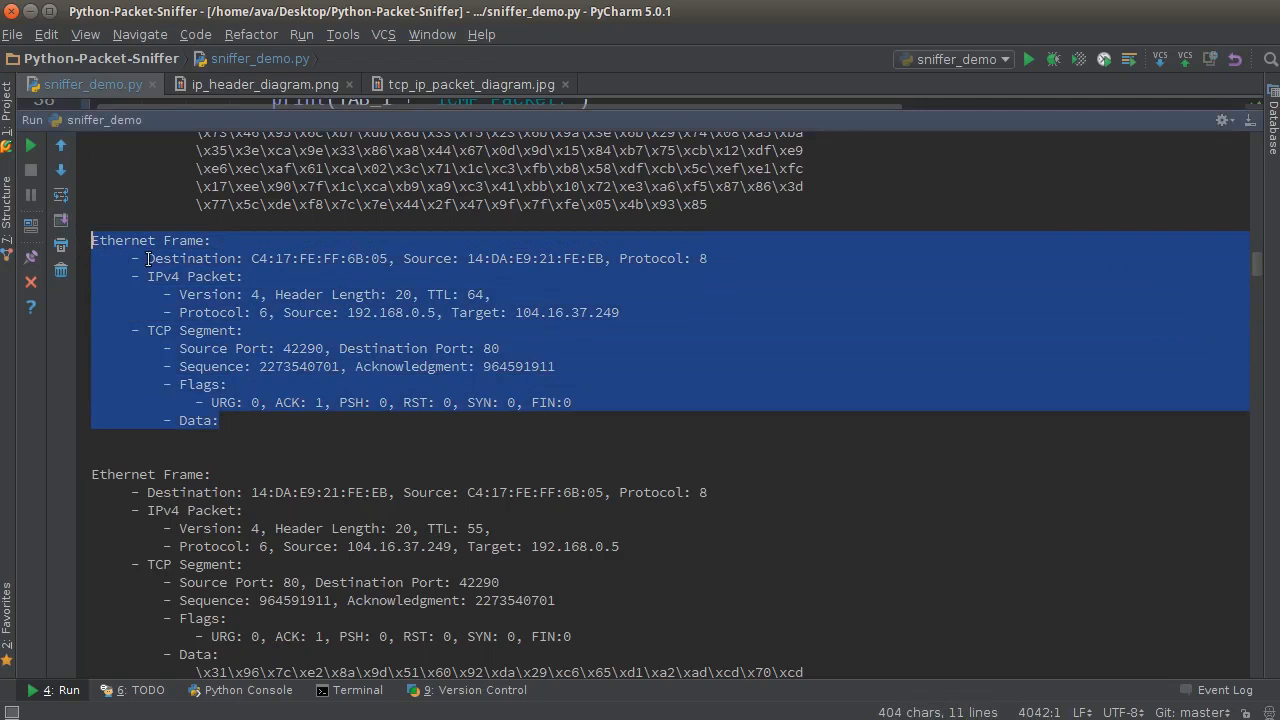
left_click(196, 258)
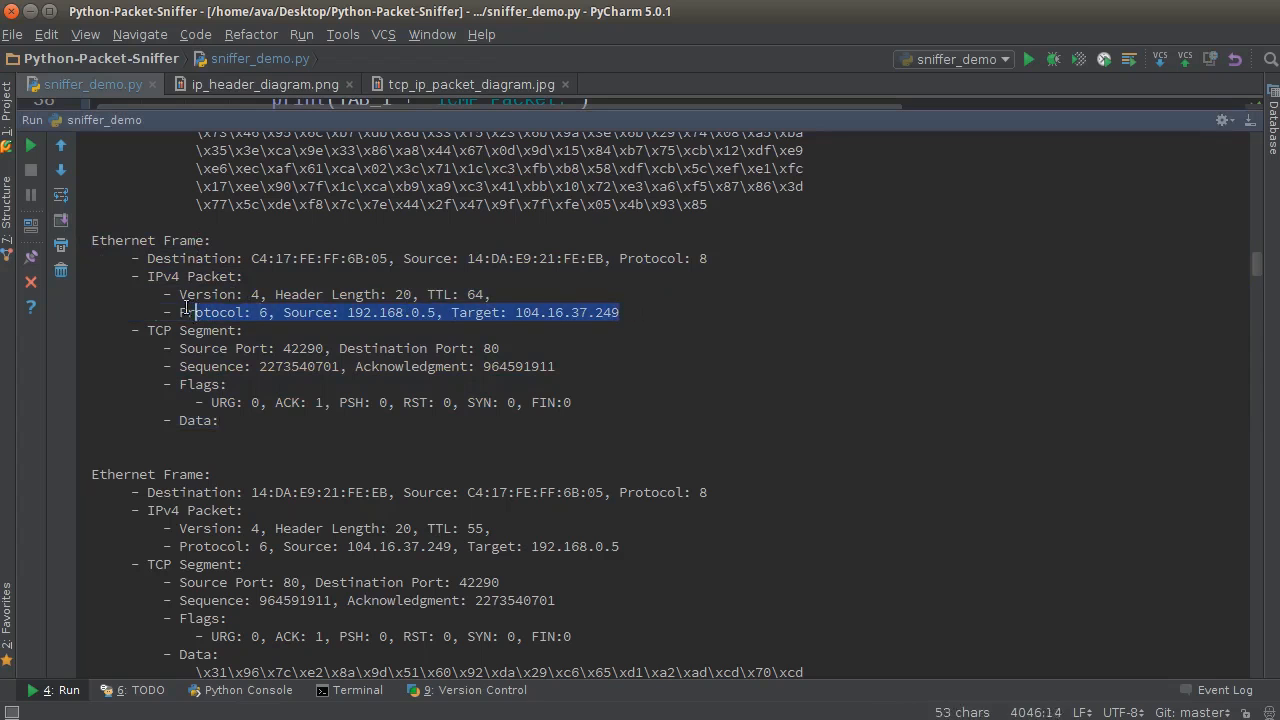
left_click(228, 276)
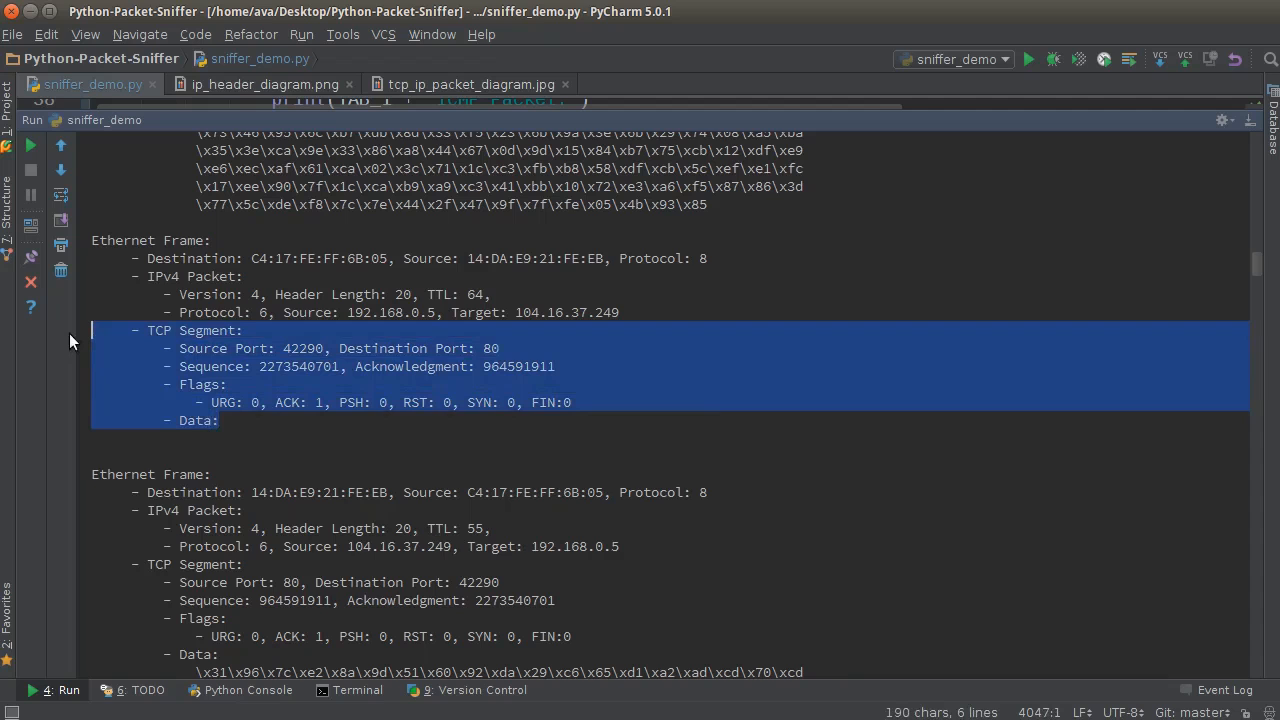
mouse_move(180, 312)
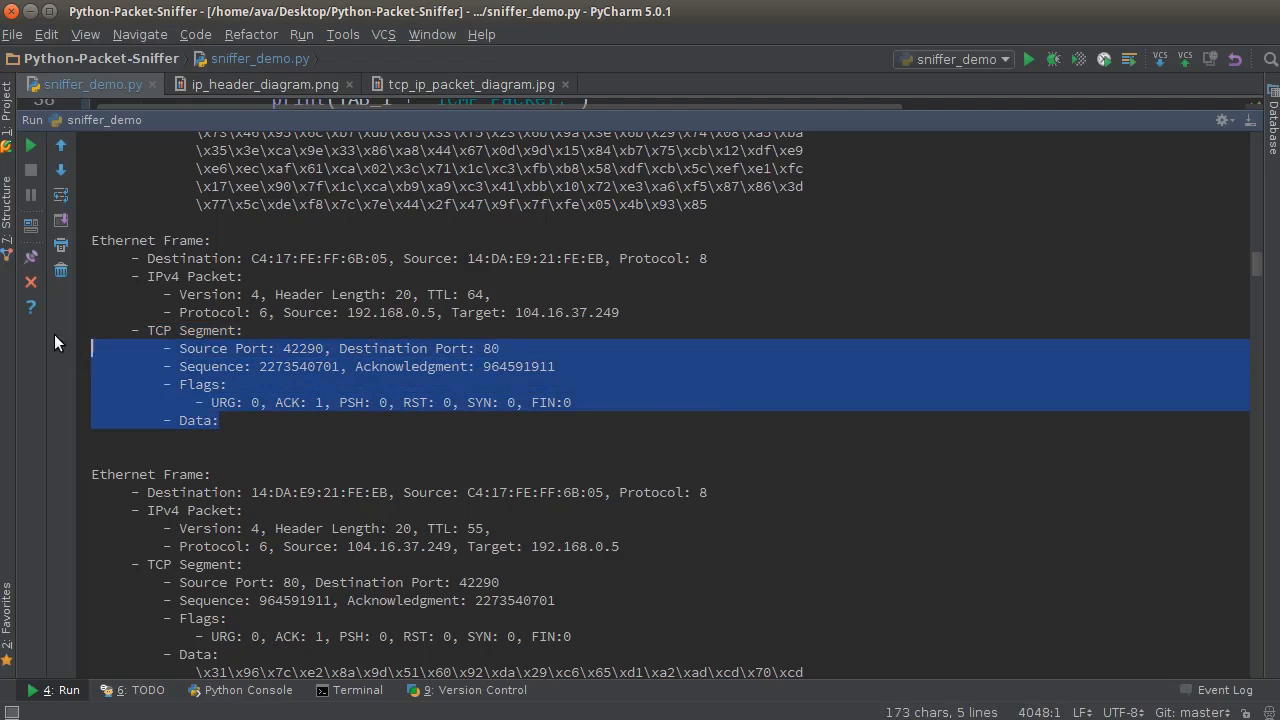
left_click(228, 294)
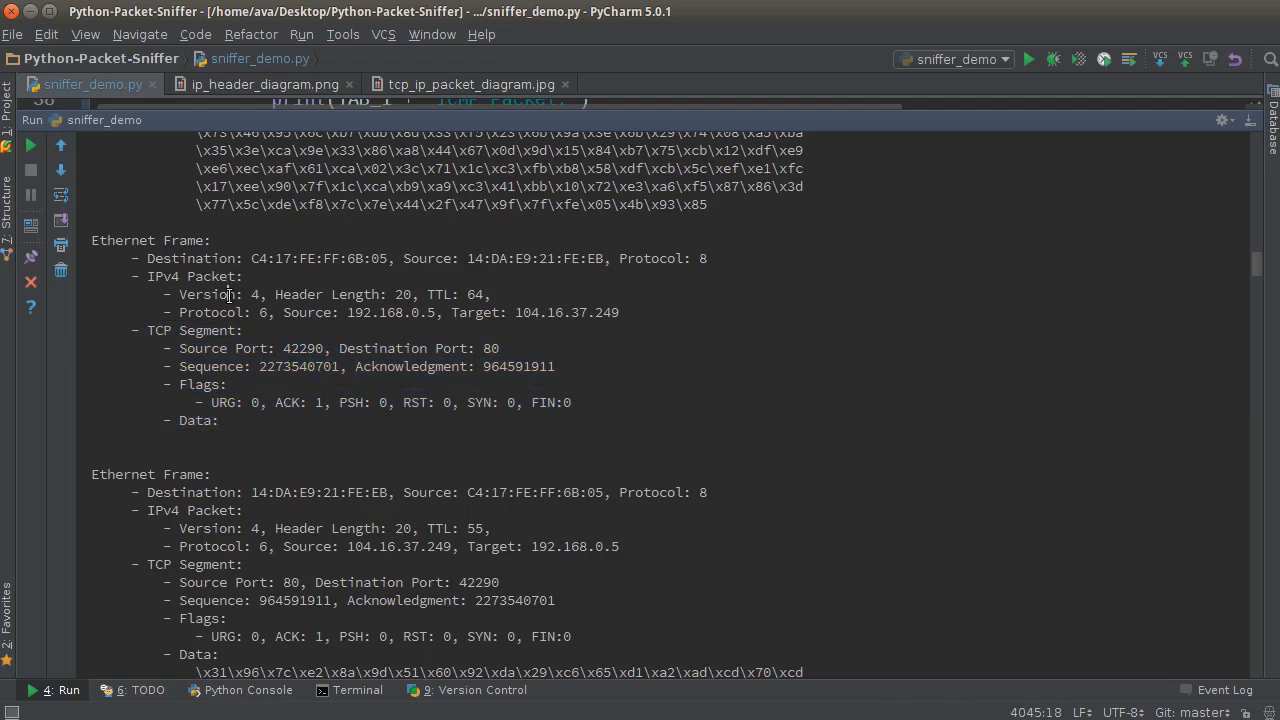
mouse_move(712, 268)
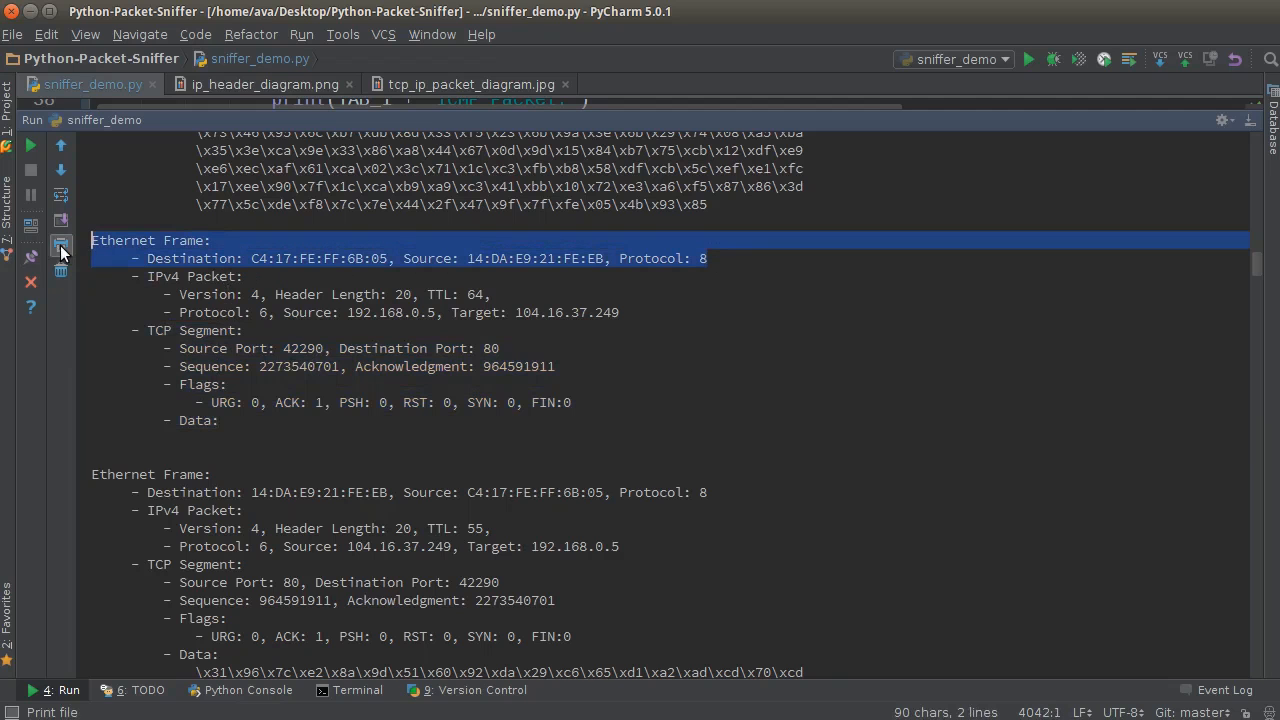
left_click(400, 312)
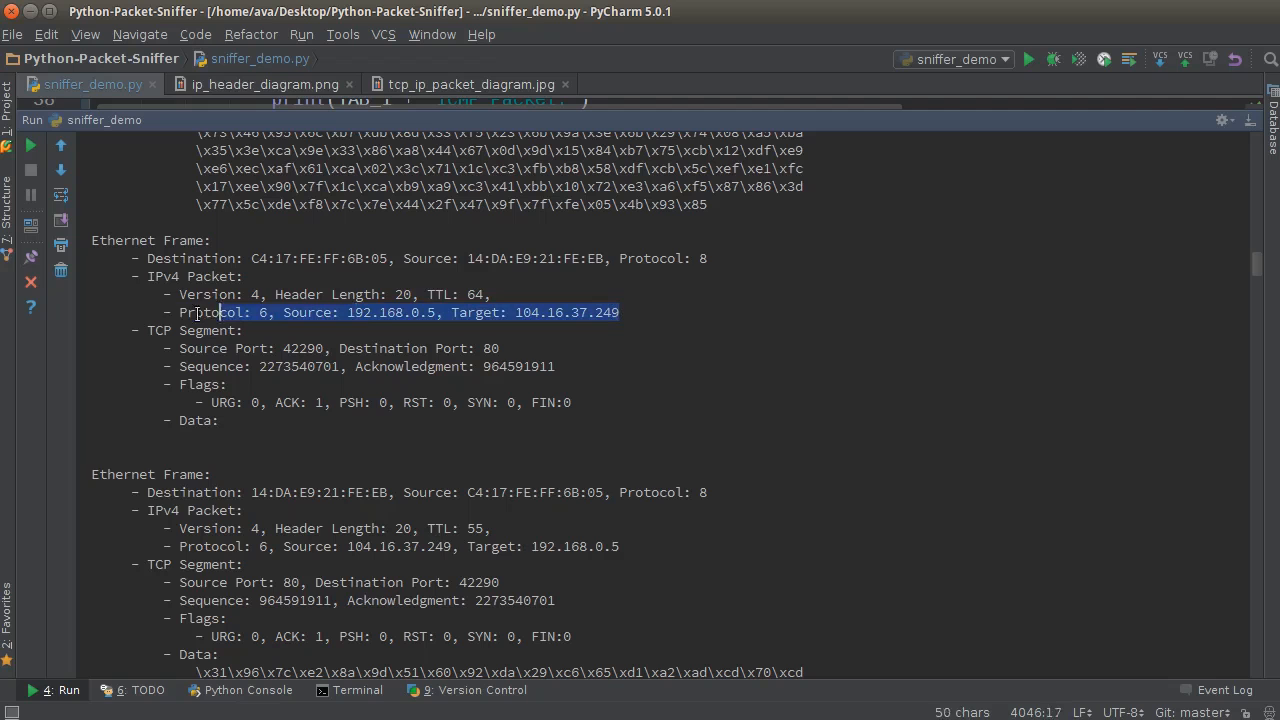
left_click(344, 294)
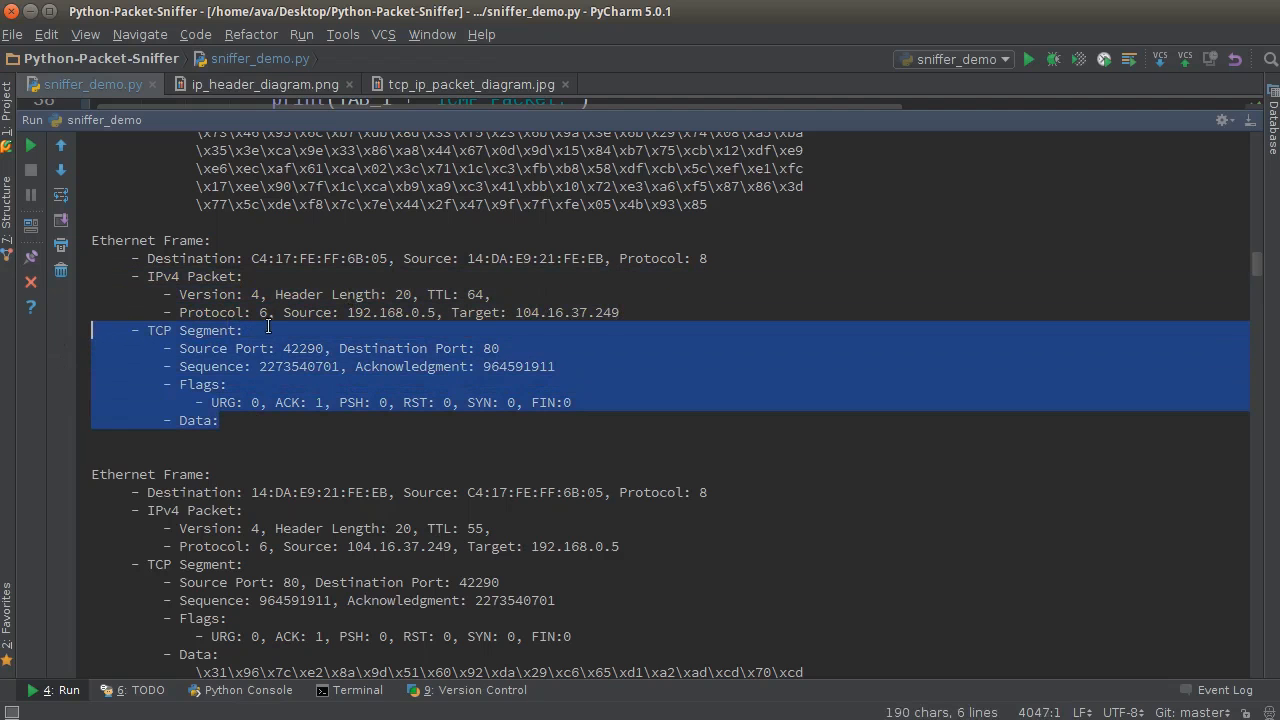
left_click(196, 358)
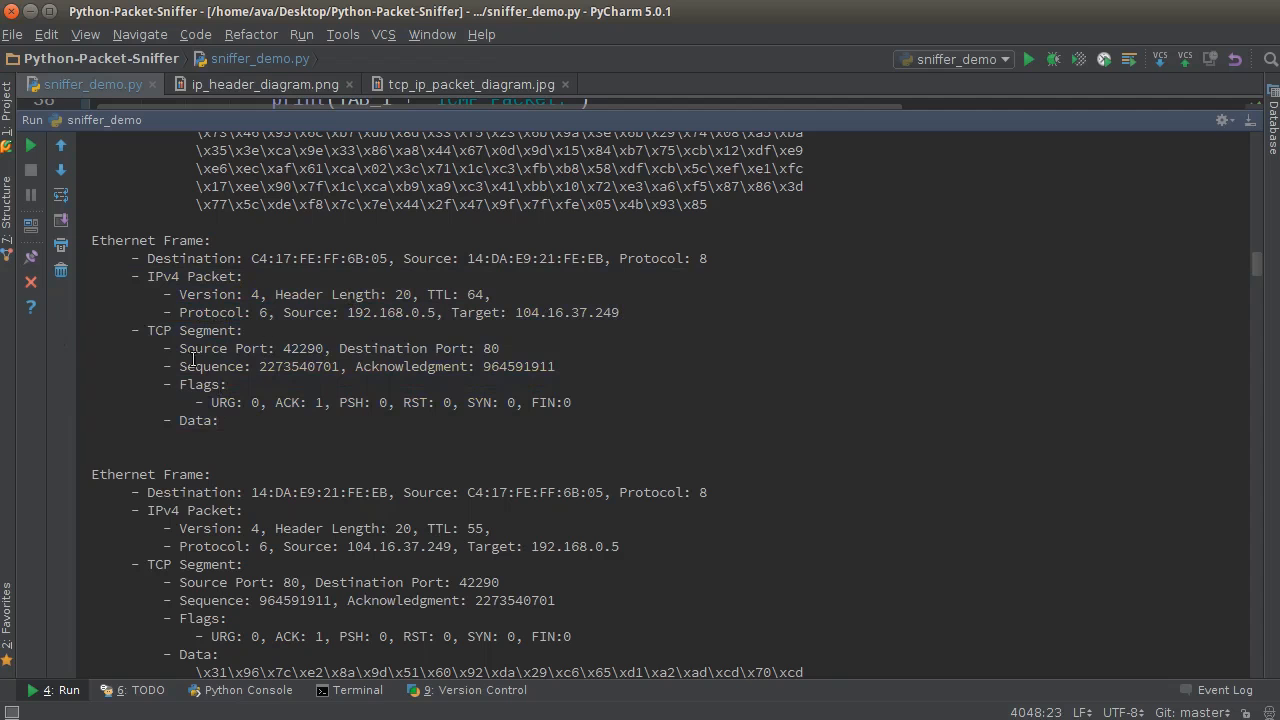
mouse_move(1024, 404)
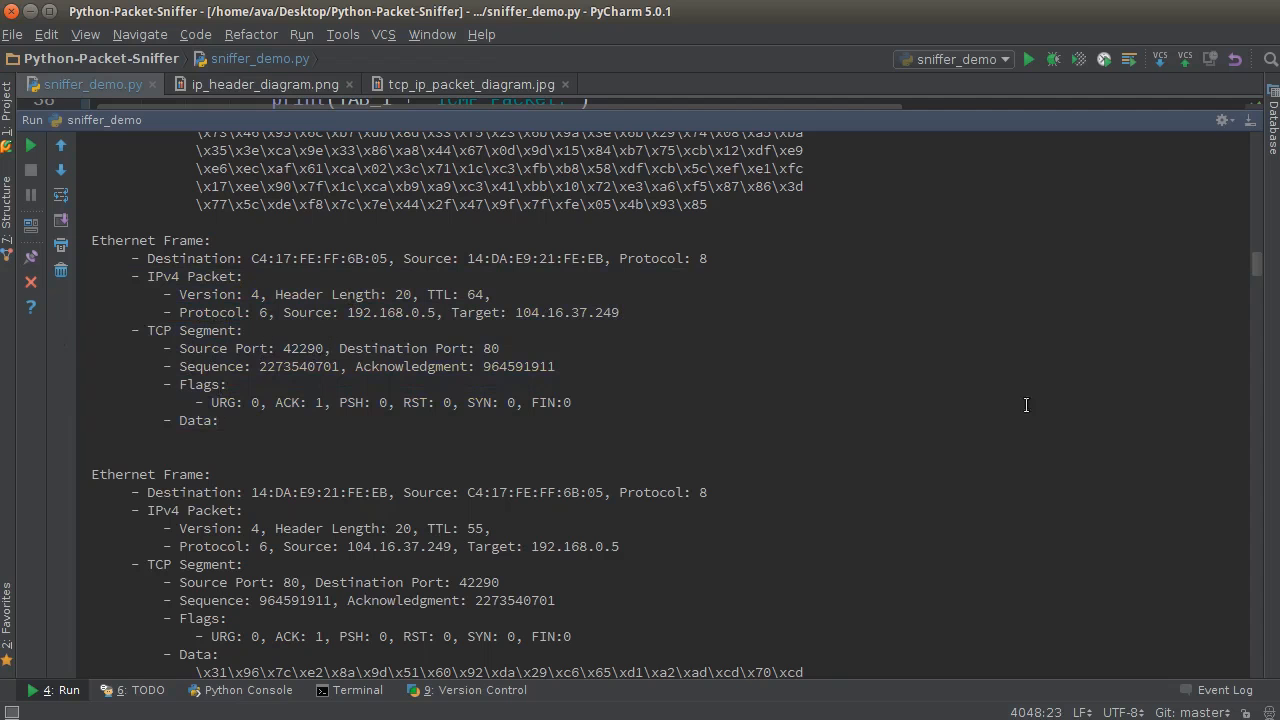
Scroll the run log to a long multi-line Data payload and clear the selection over it.
scroll("down", 3)
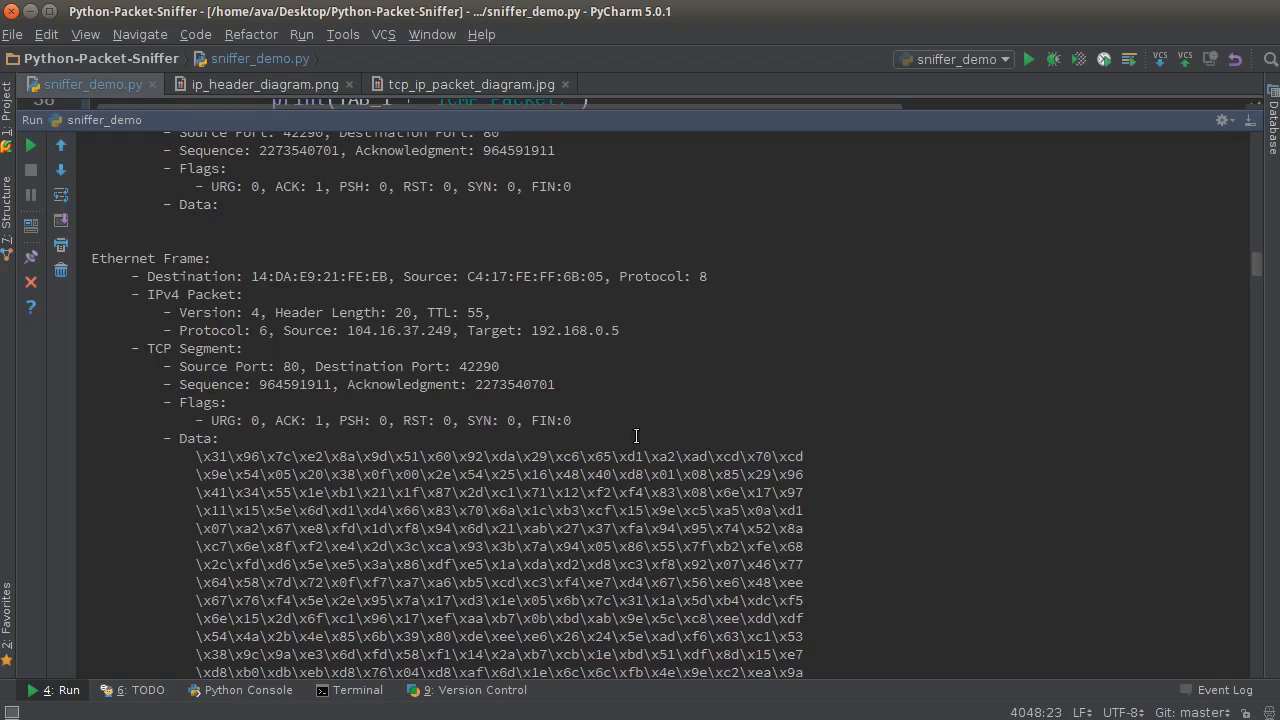
scroll("down", 3)
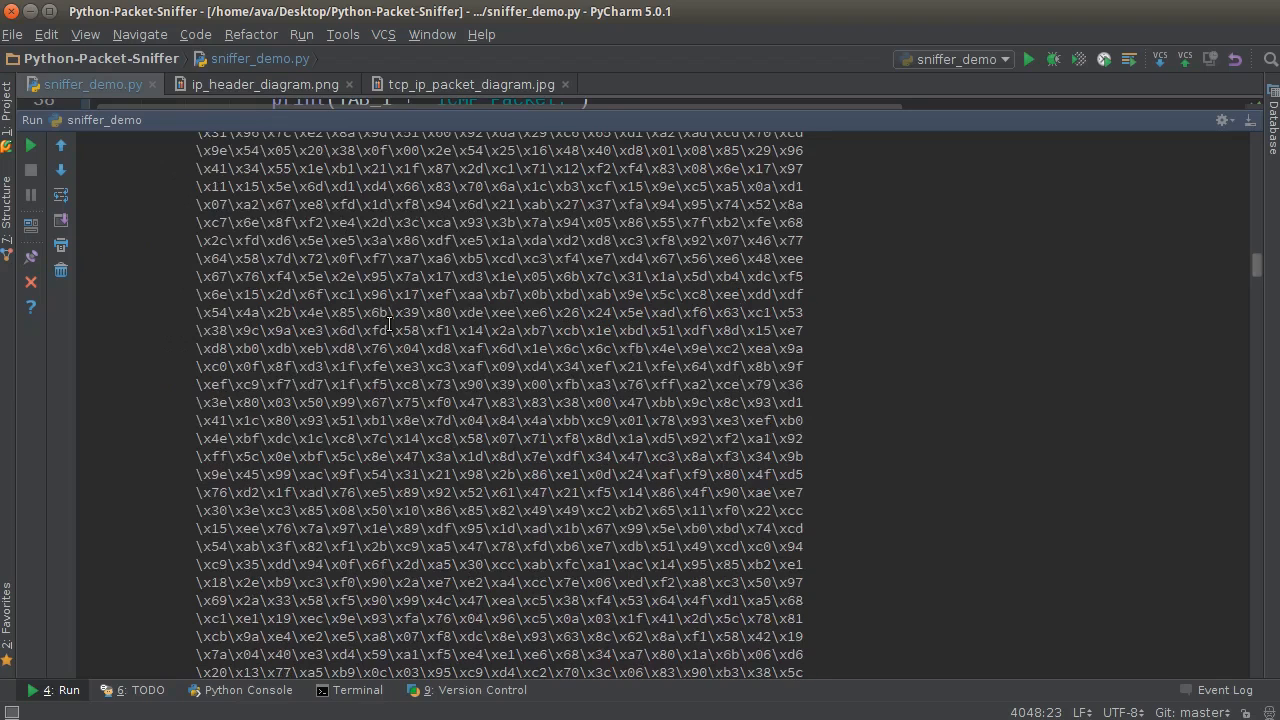
scroll("up", 3)
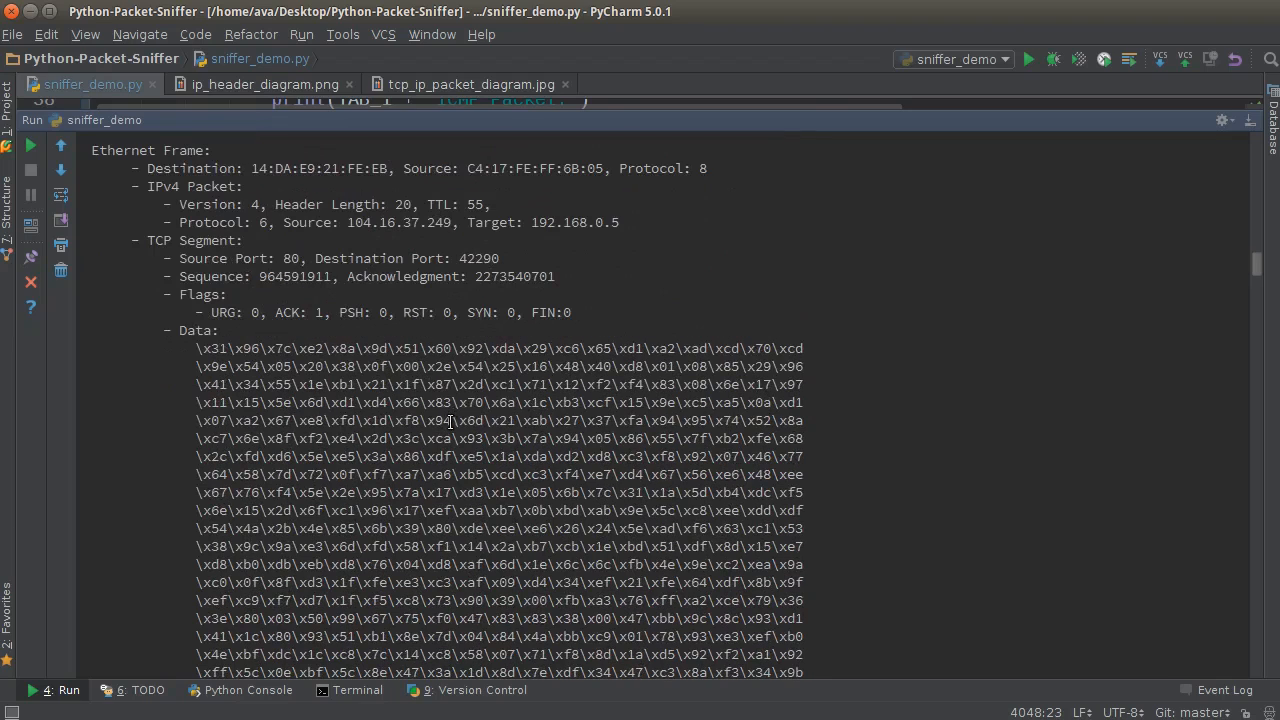
scroll("down", 3)
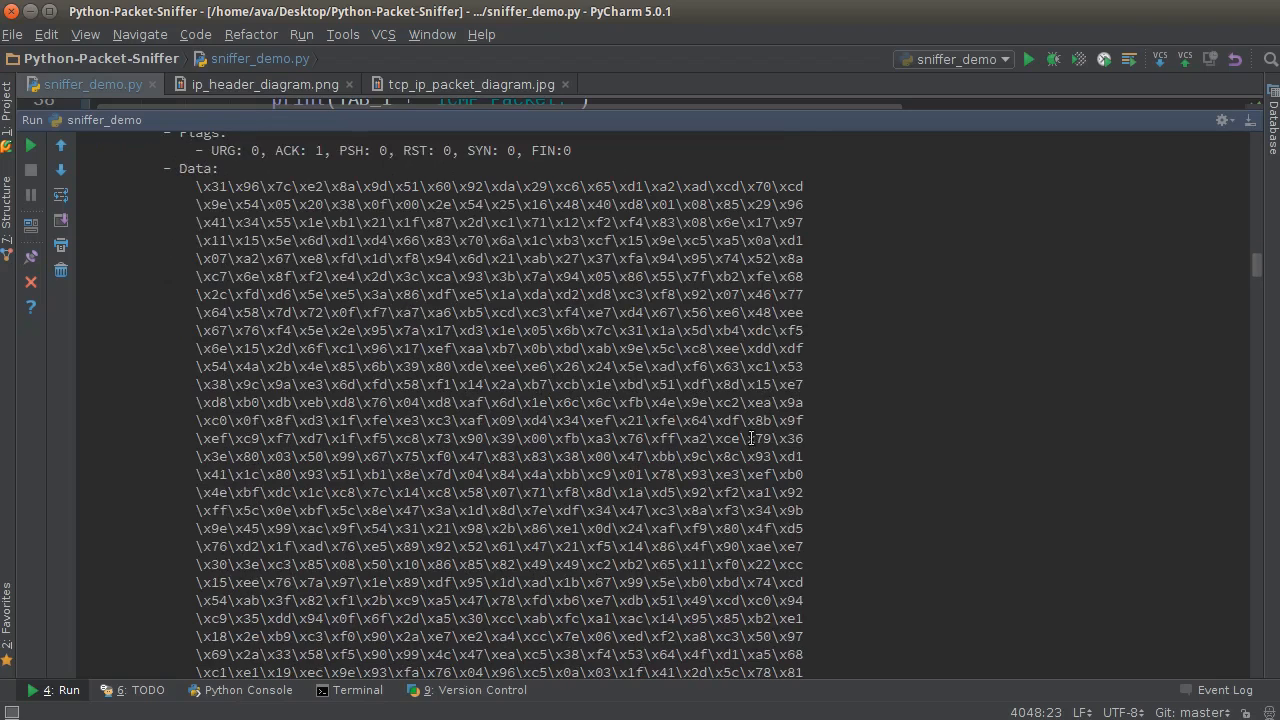
scroll("up", 3)
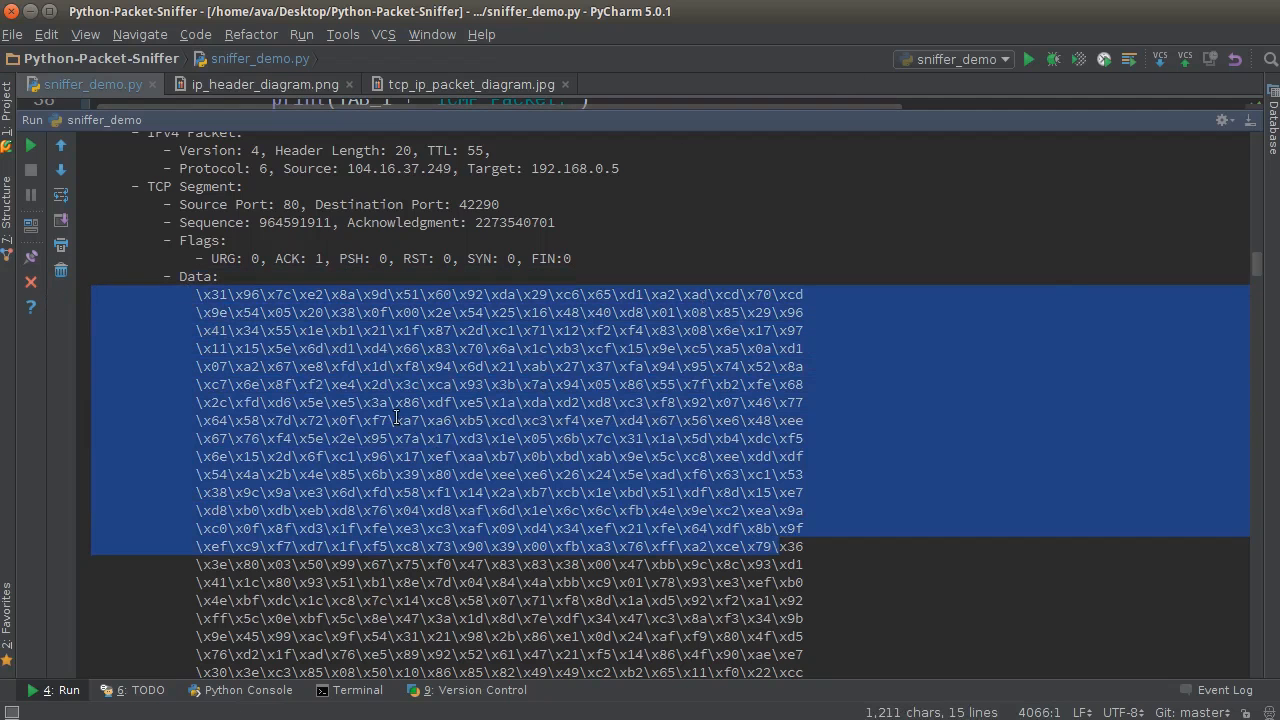
left_click(316, 456)
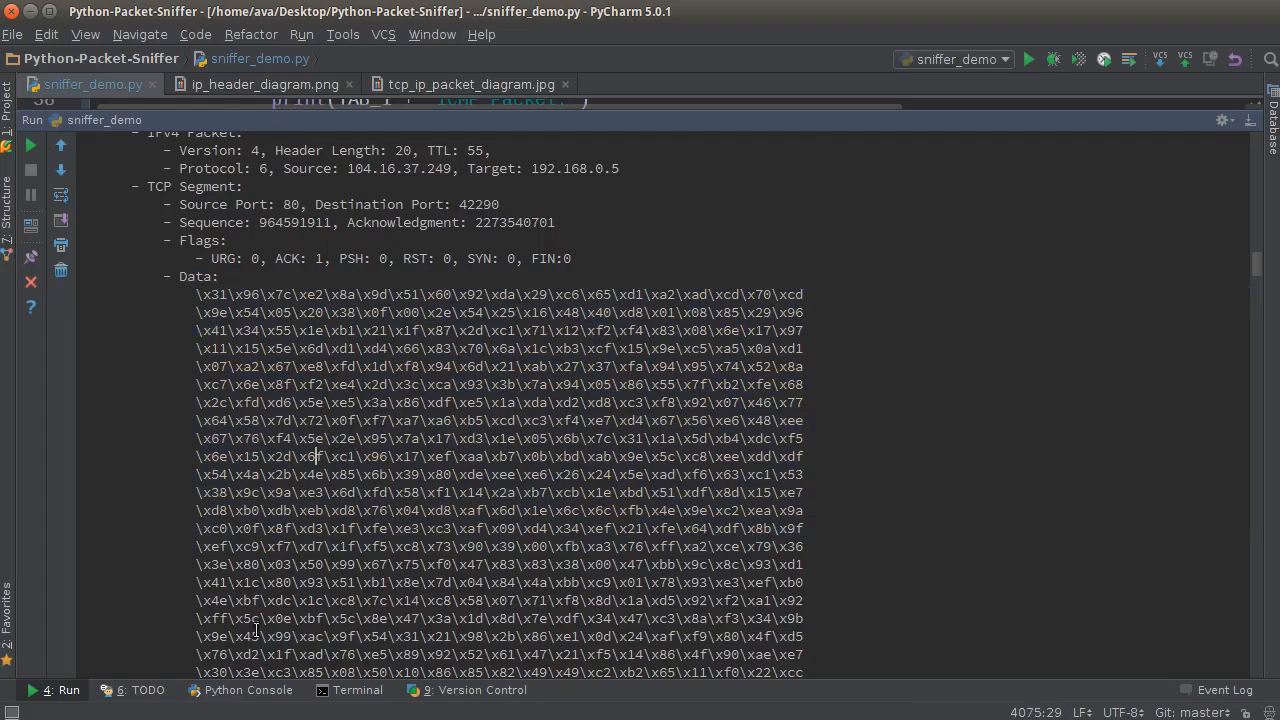
Continue down the run log past the hex payloads to the next packet exchange.
scroll("down", 3)
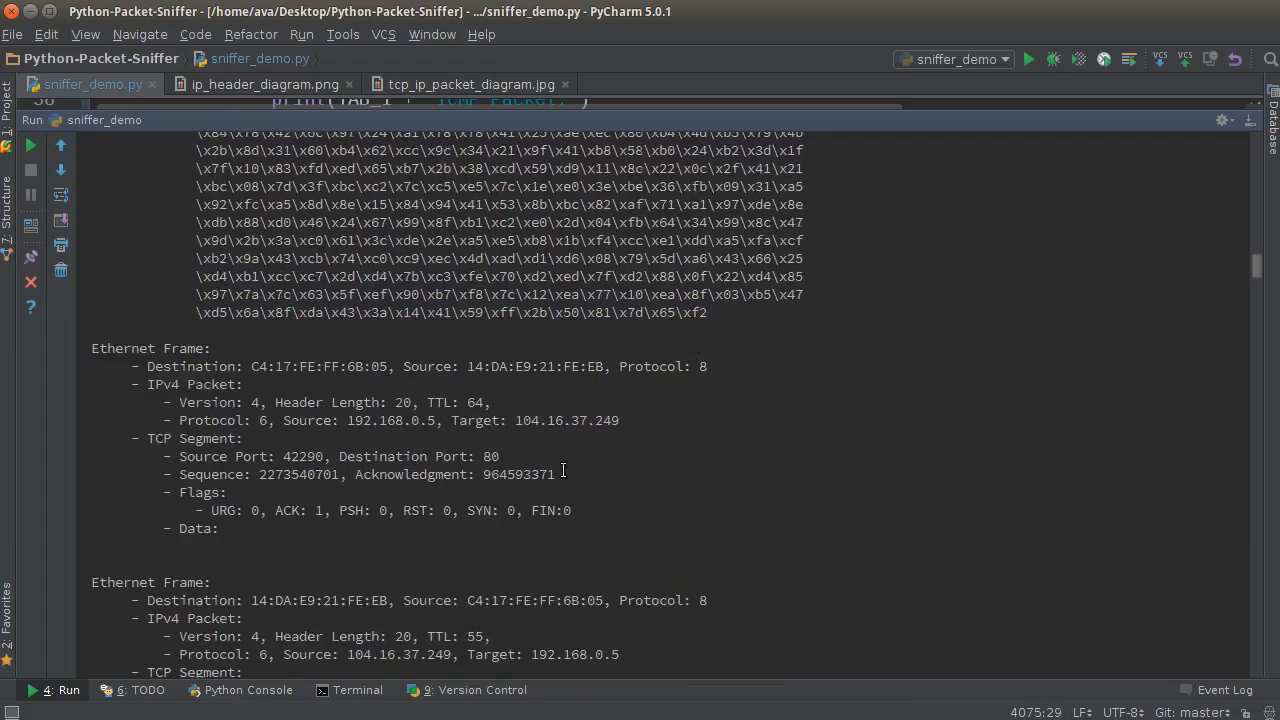
scroll("down", 3)
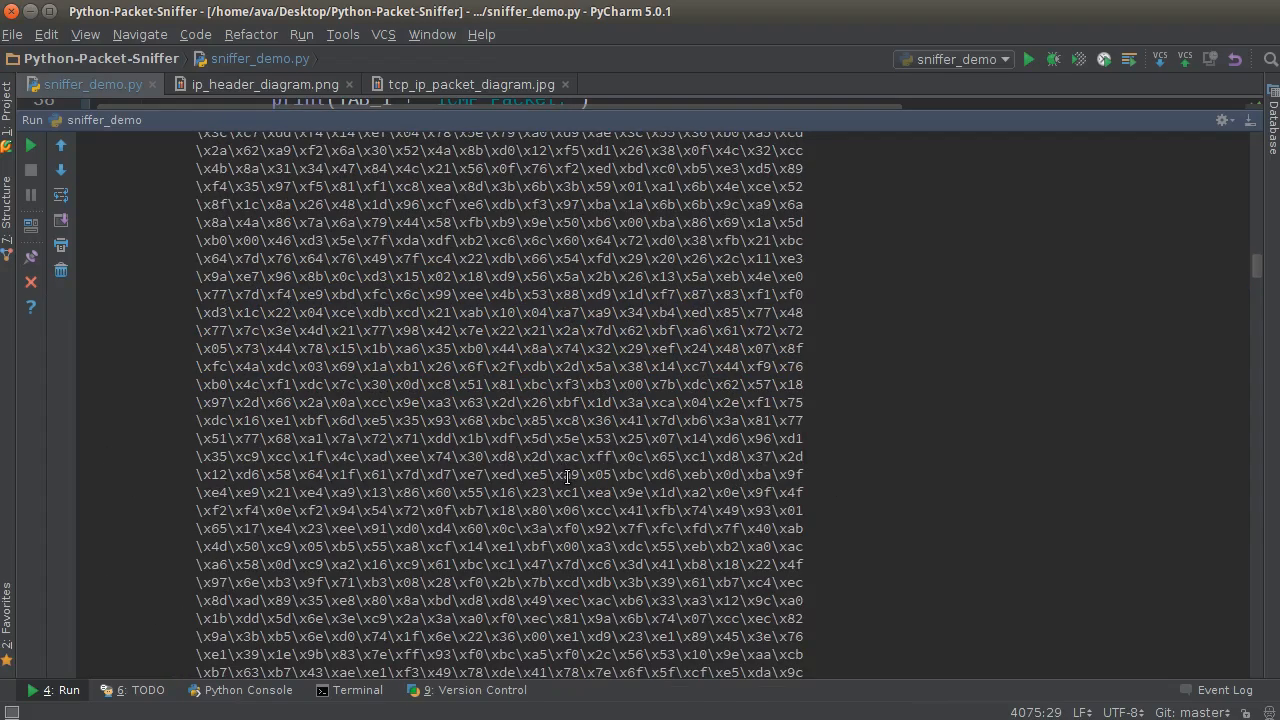
scroll("up", 3)
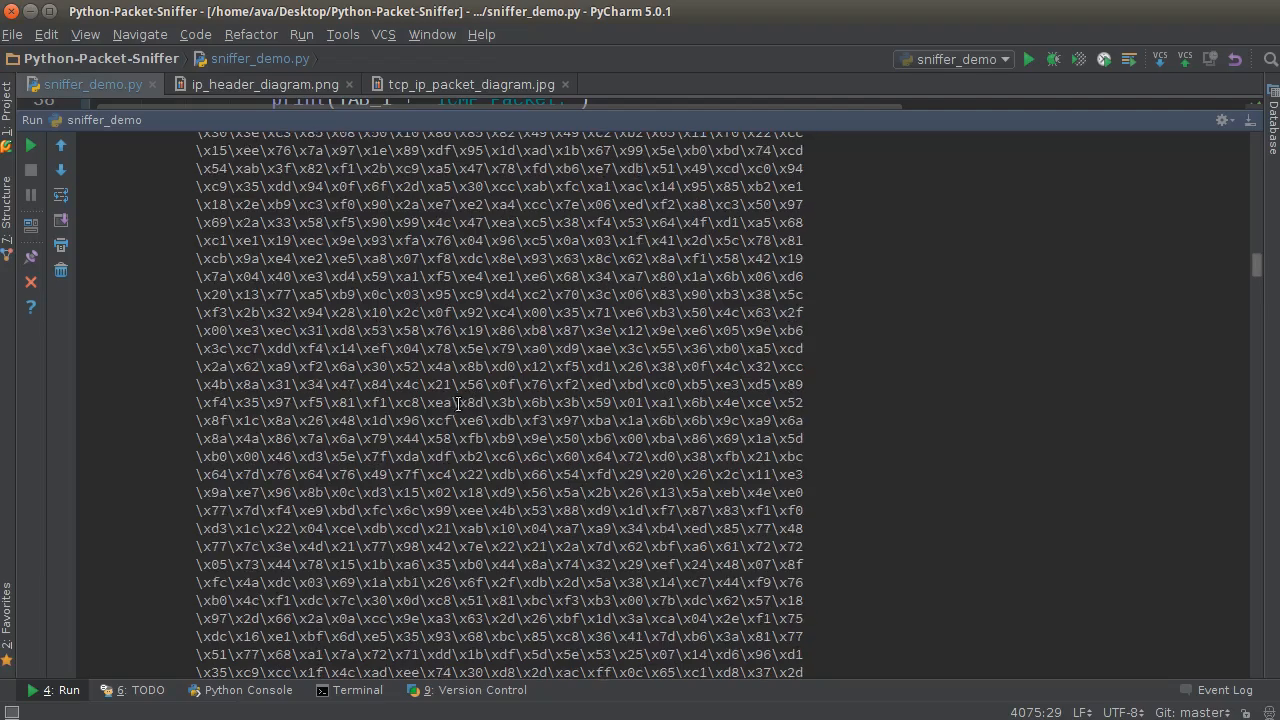
scroll("up", 3)
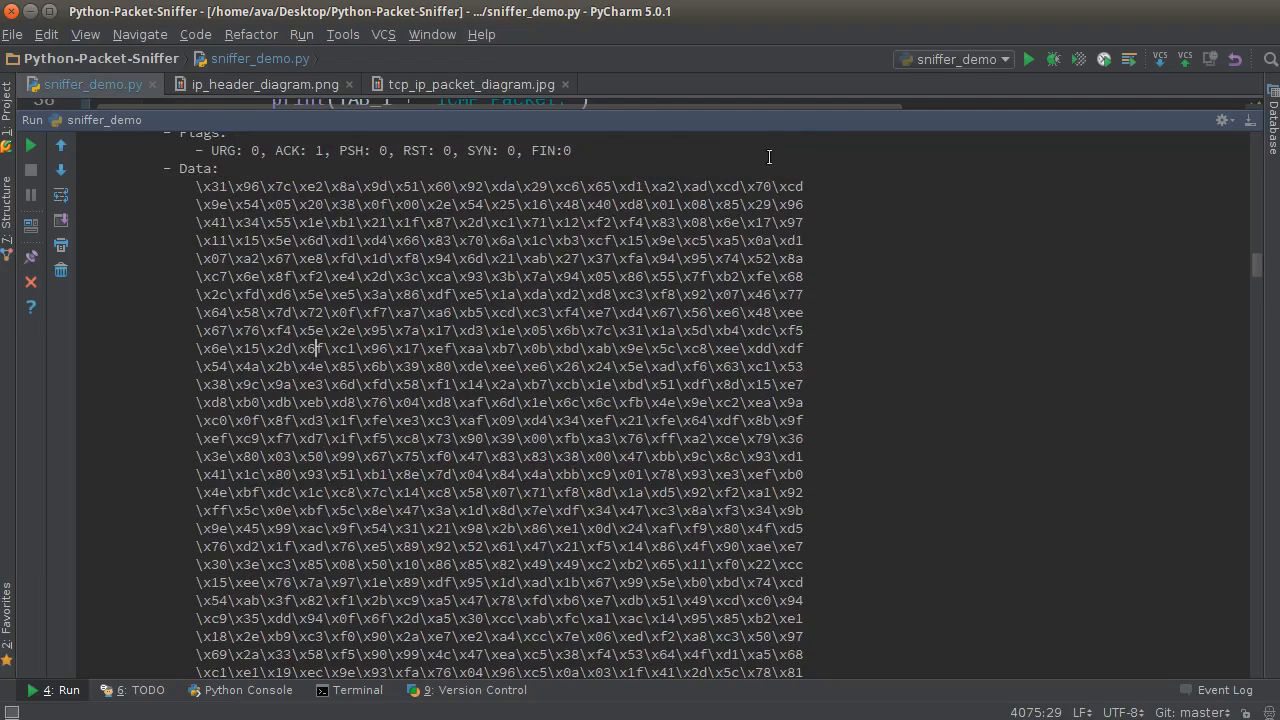
scroll("down", 3)
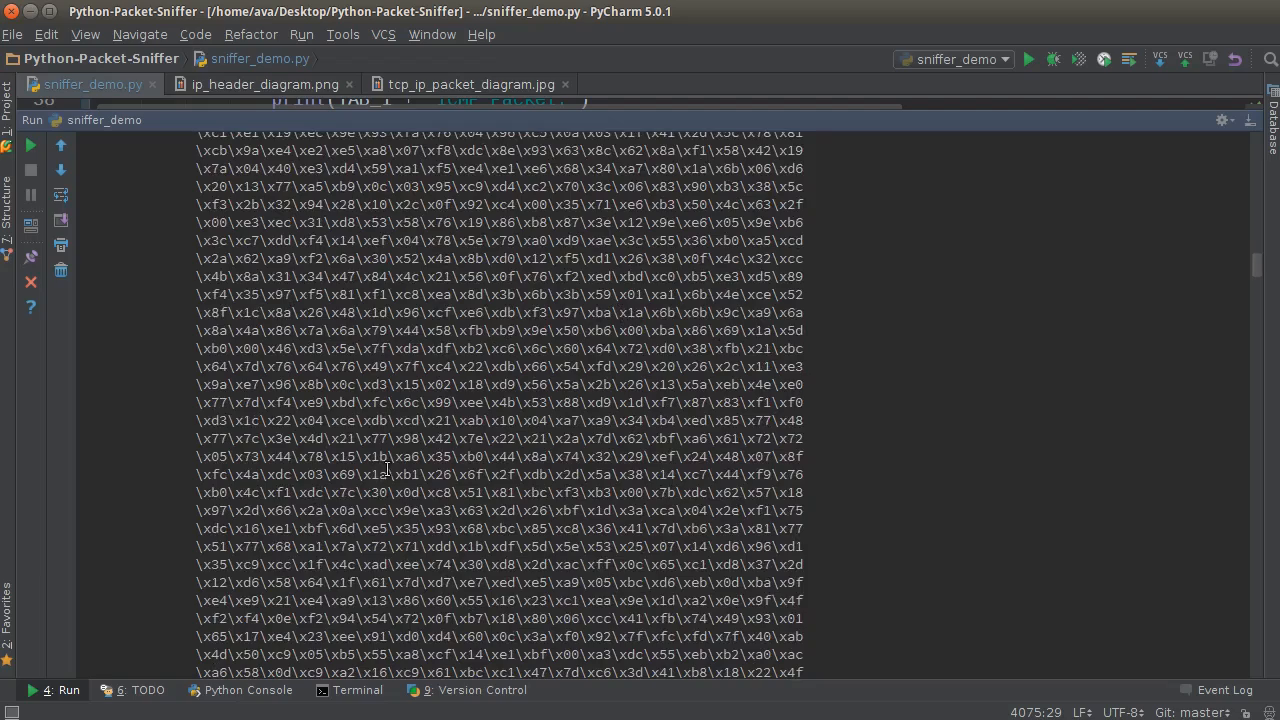
scroll("down", 3)
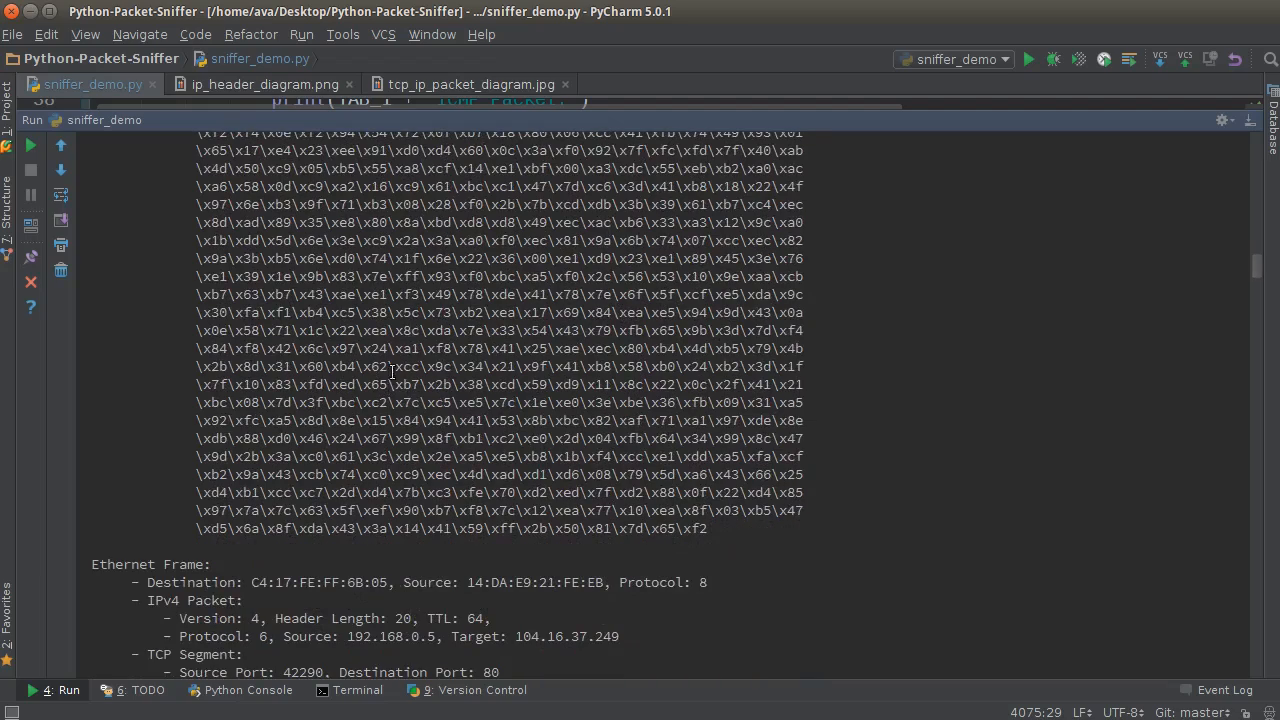
scroll("down", 3)
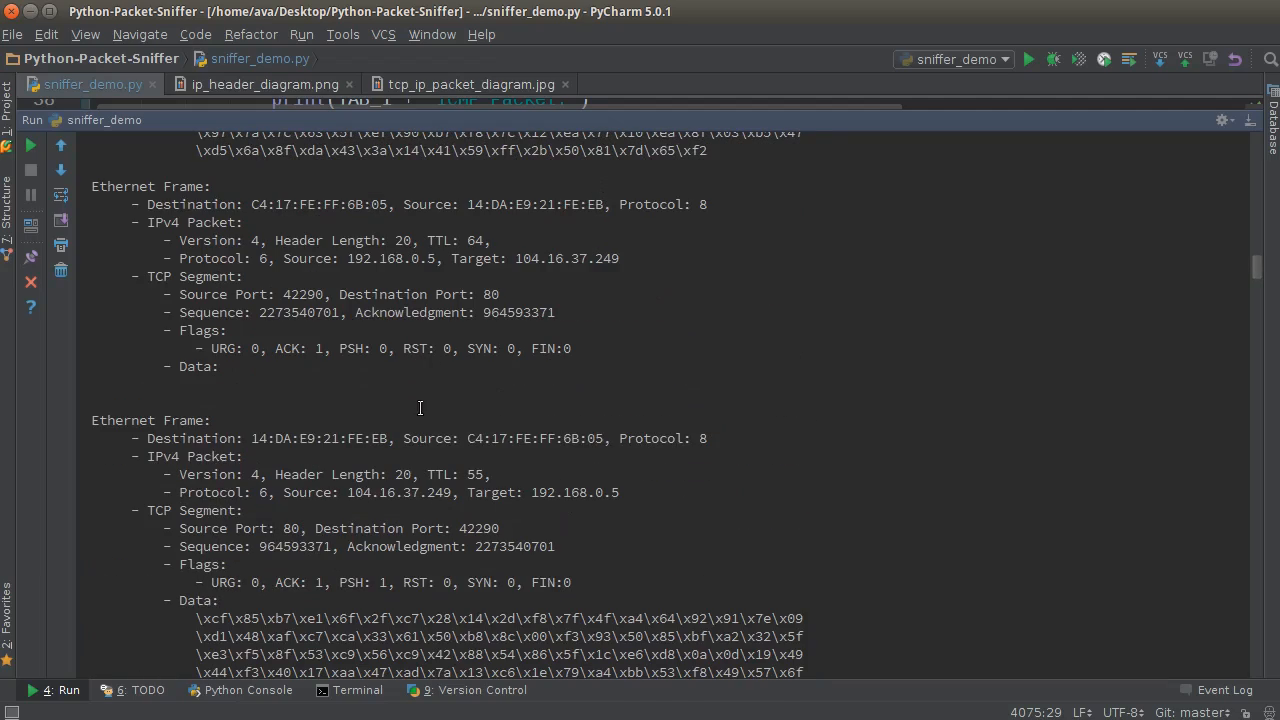
mouse_move(400, 324)
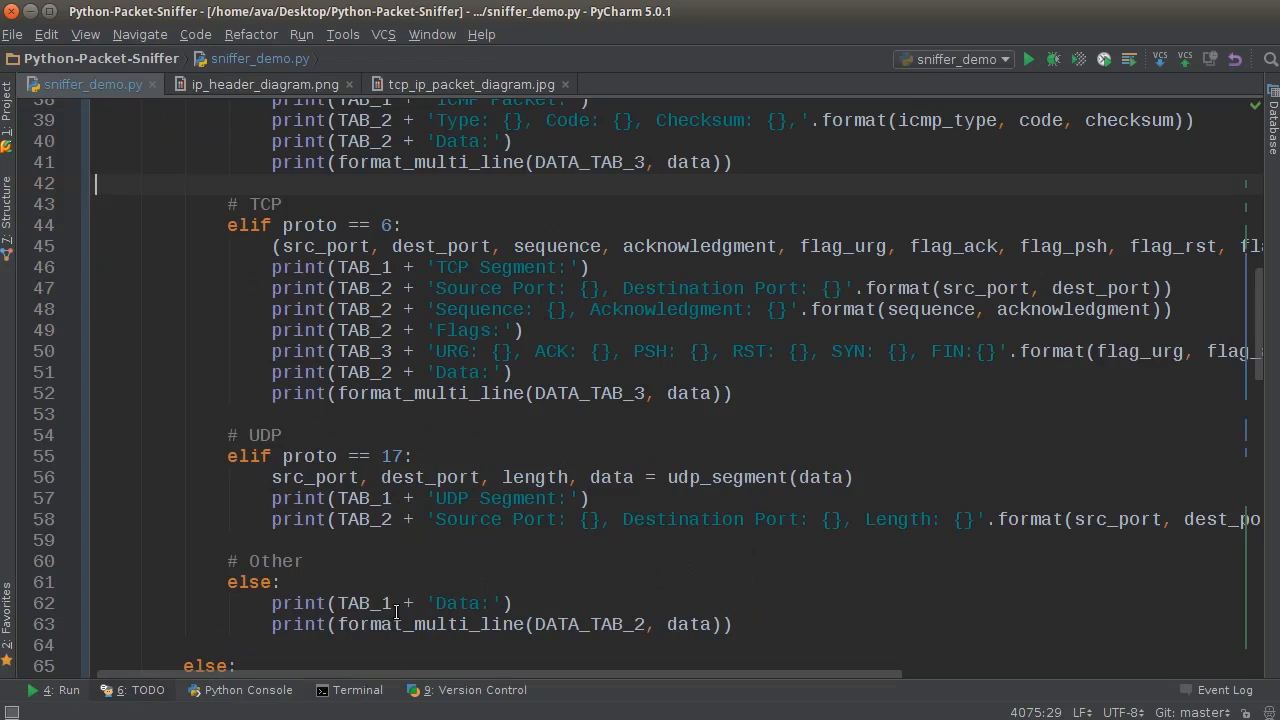
Scroll through main() in sniffer_demo.py reviewing the IPv4, ICMP, TCP, UDP and fallback branches.
scroll("up", 3)
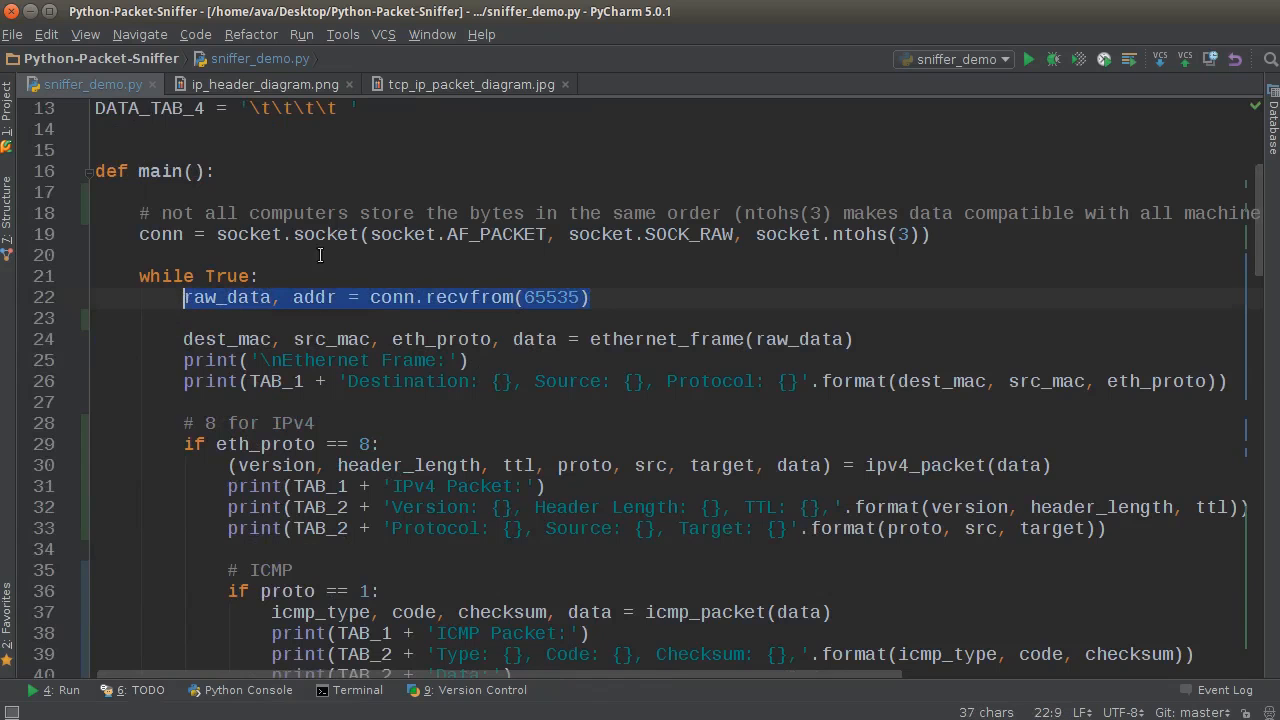
scroll("down", 3)
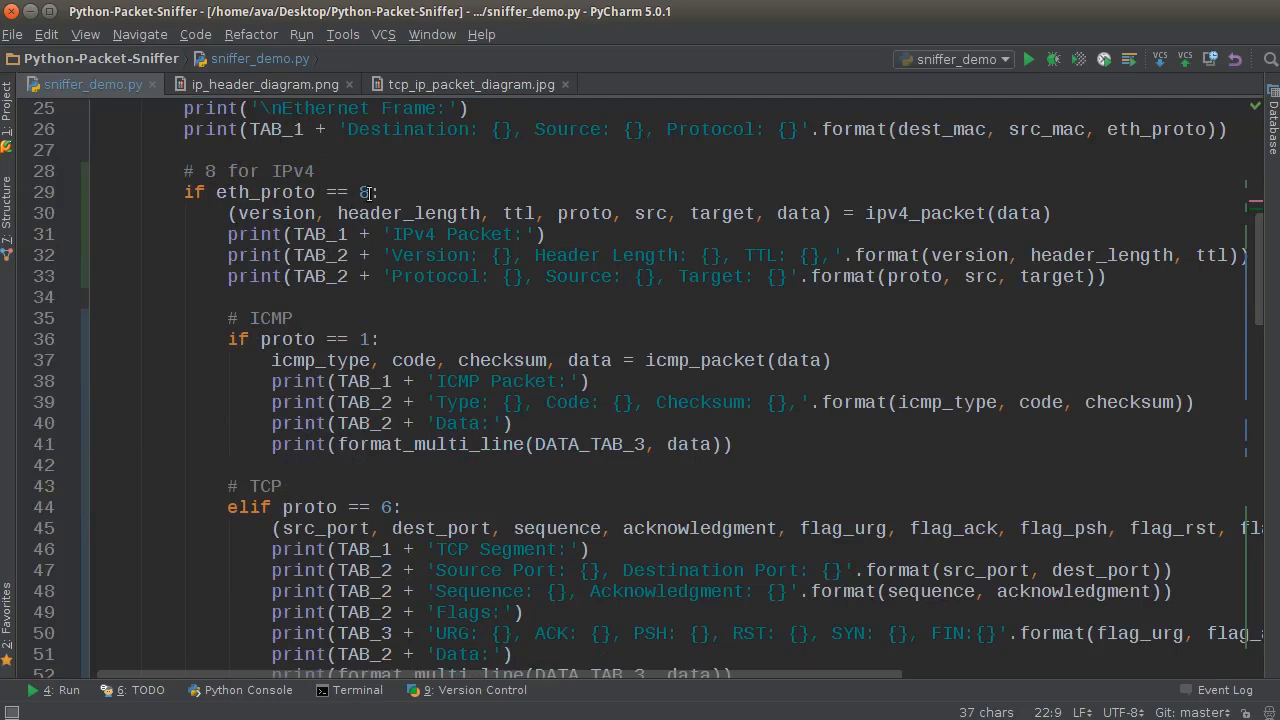
scroll("down", 3)
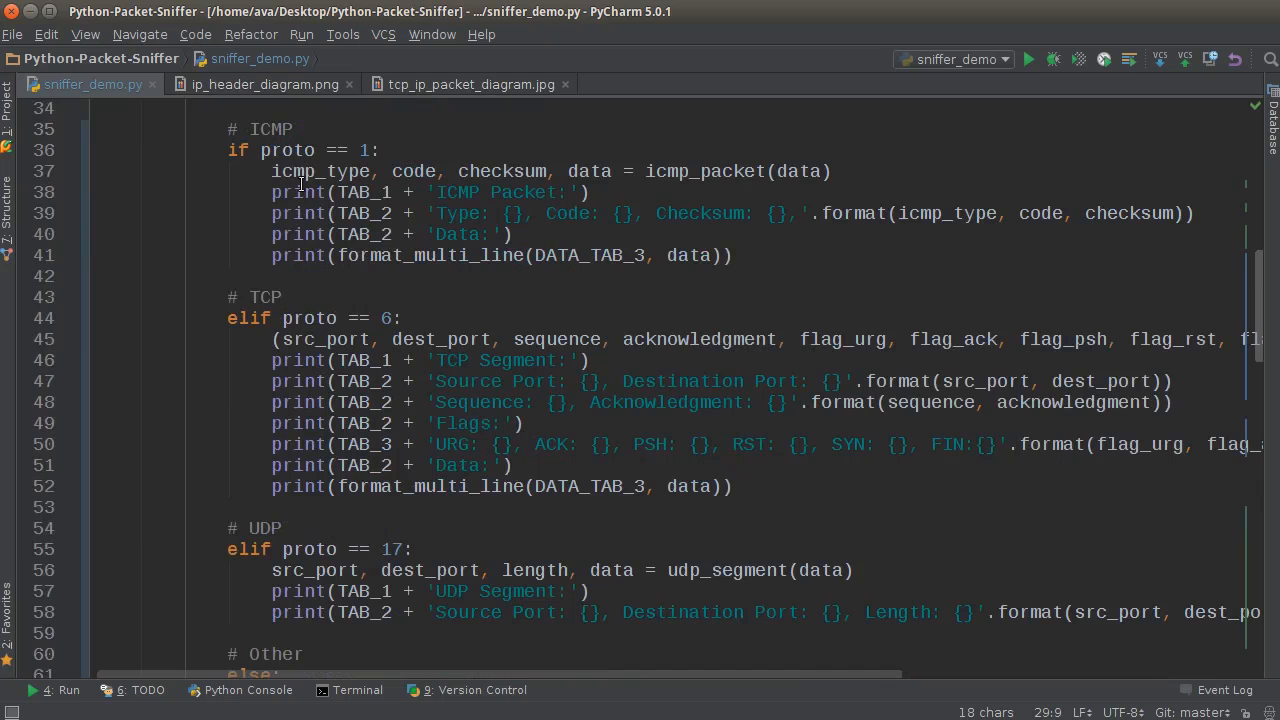
scroll("up", 3)
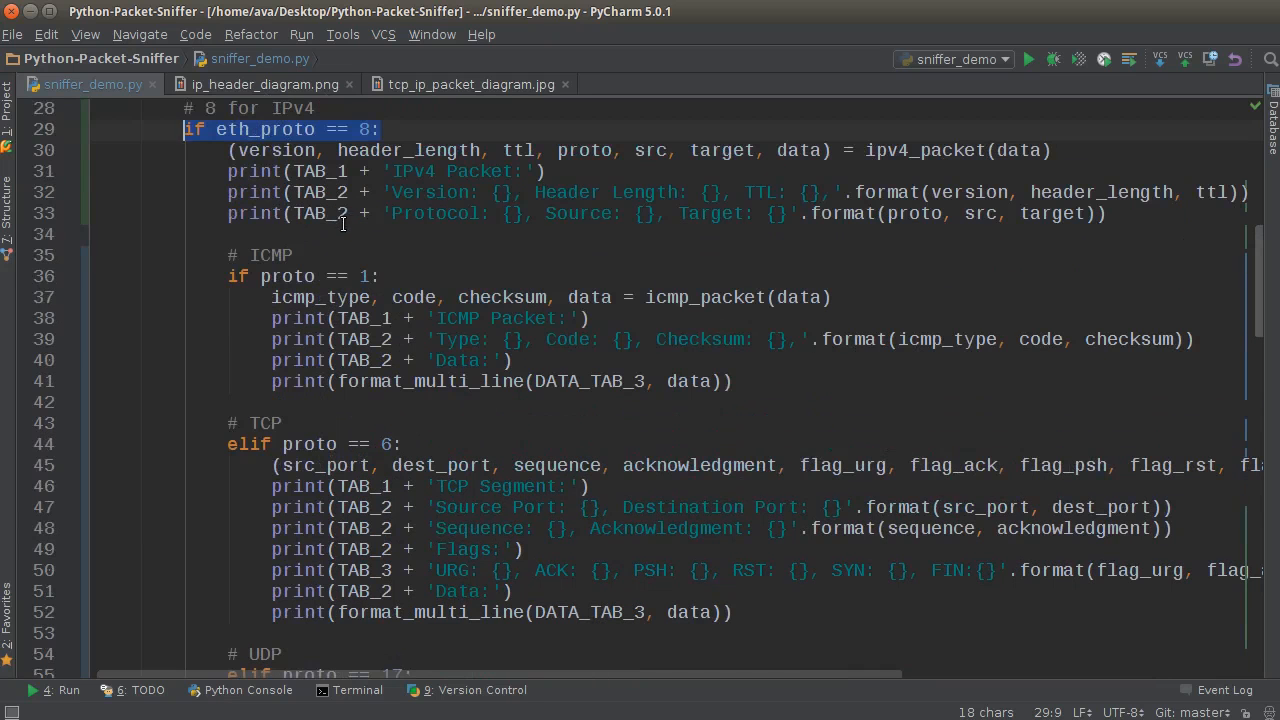
scroll("up", 3)
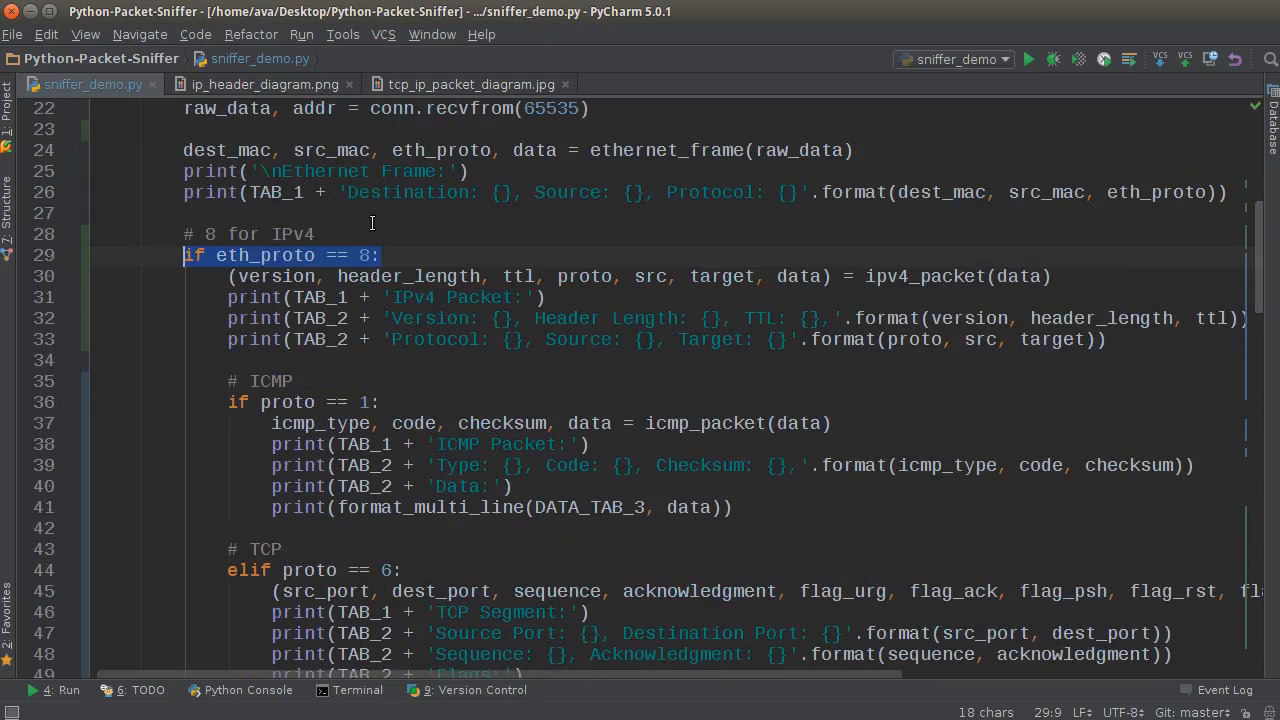
scroll("down", 3)
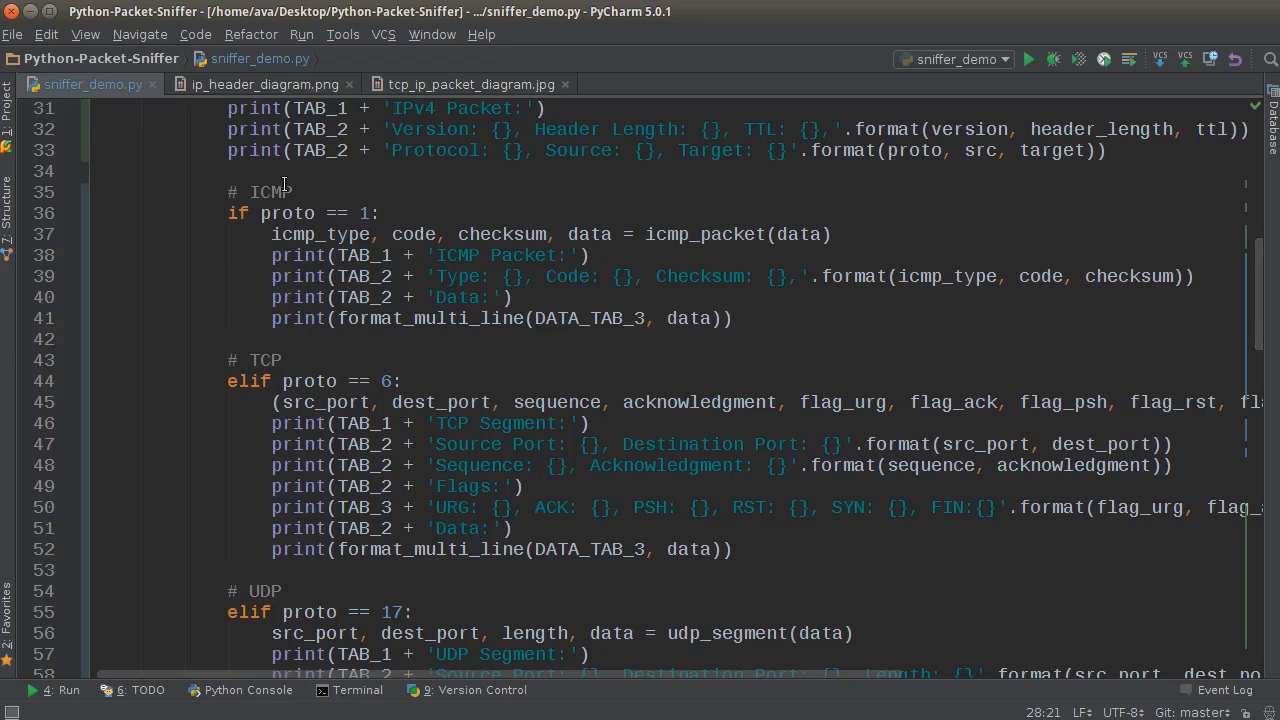
scroll("down", 3)
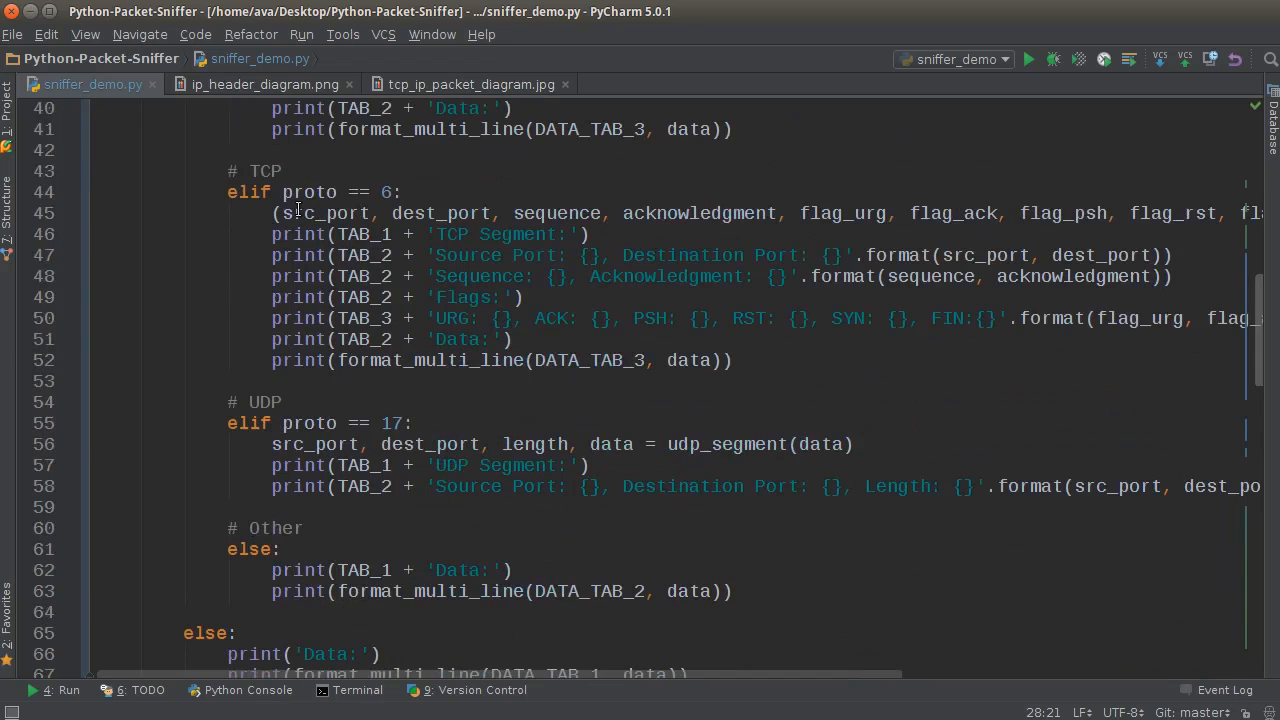